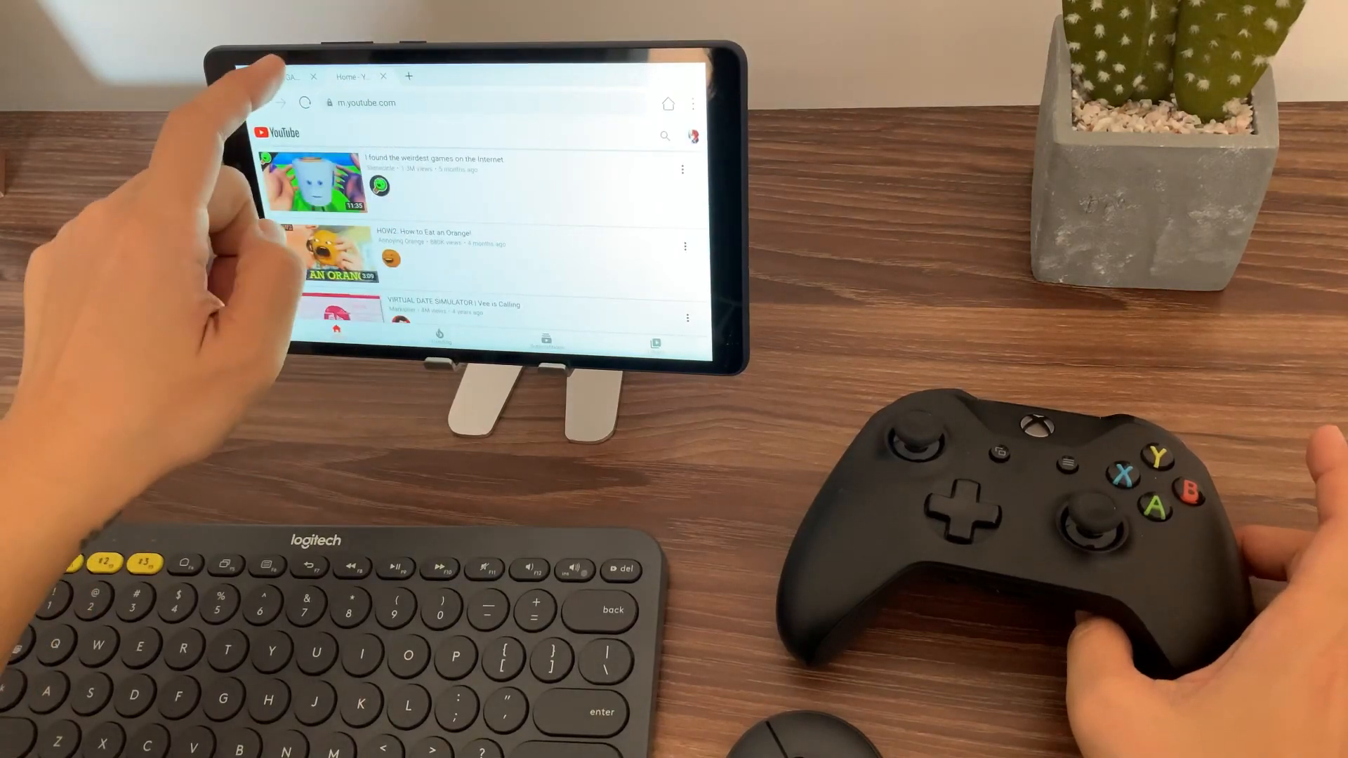
- Leave YouTube via Home and reach Settings > Bluetooth showing the paired devices
click(319, 181)
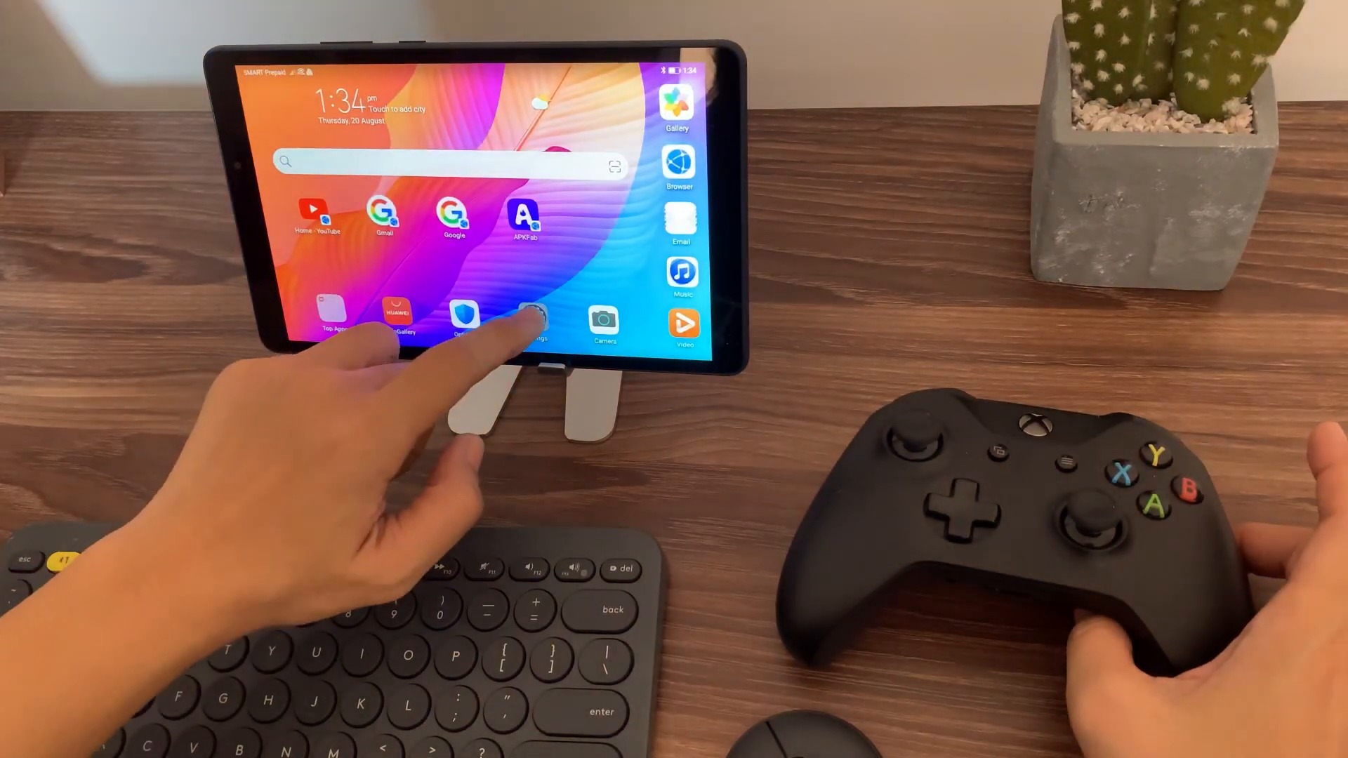
click(489, 320)
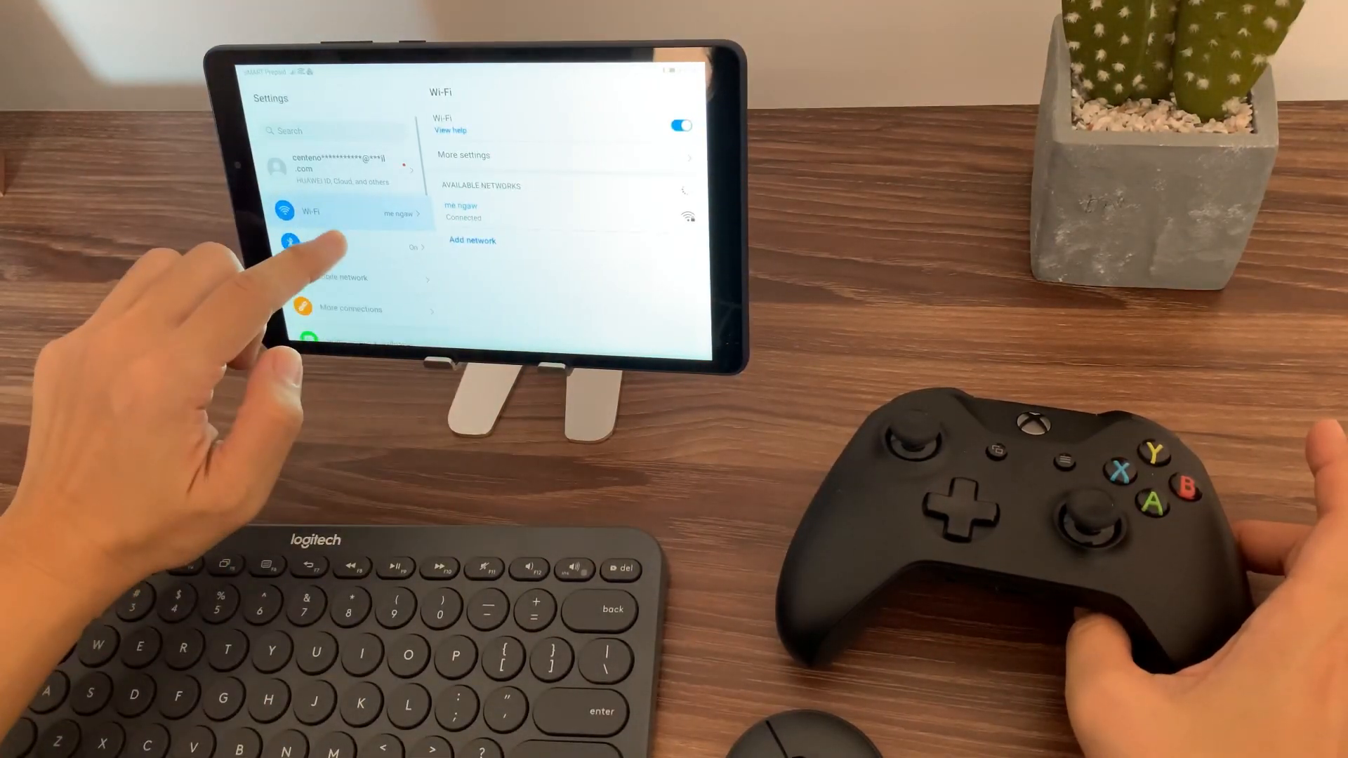
click(344, 236)
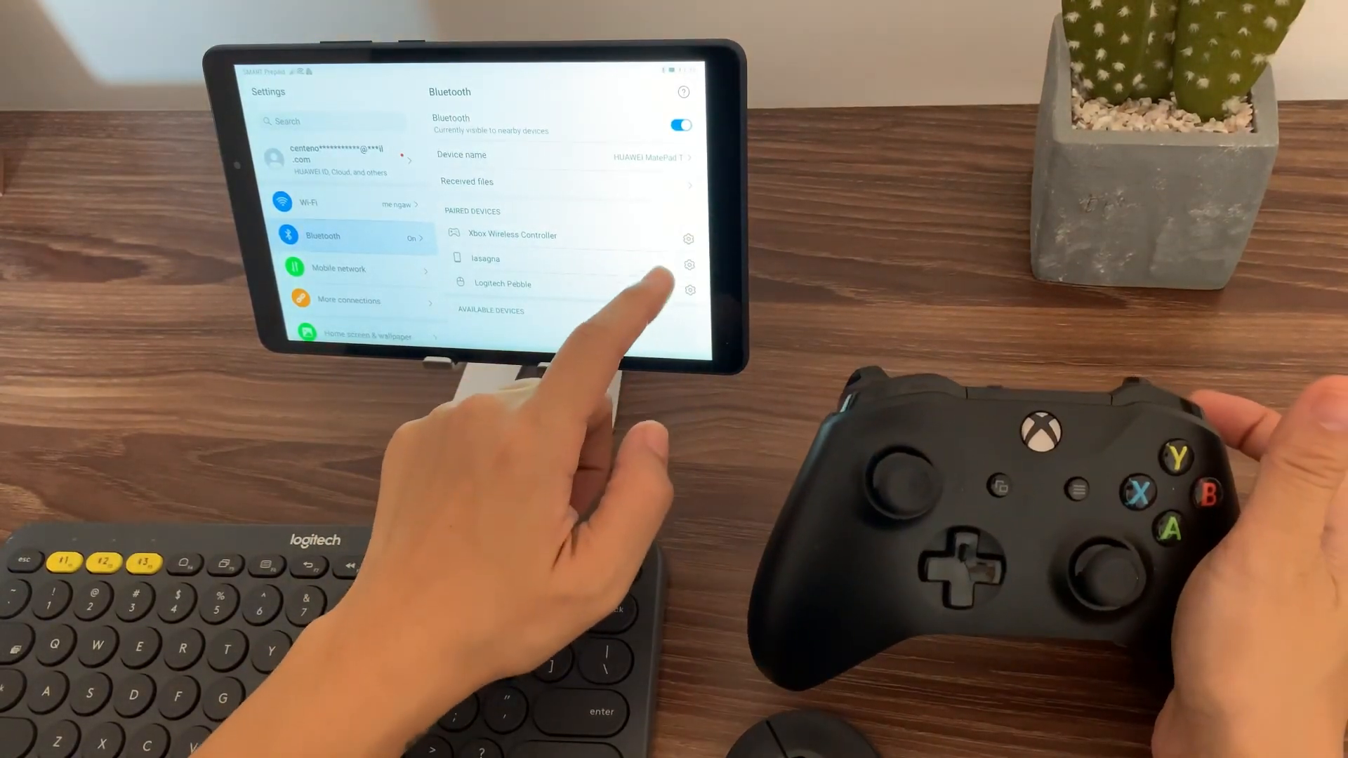
- After the Pebble fails to connect, re-enable Bluetooth and unpair the Logitech Pebble
click(688, 238)
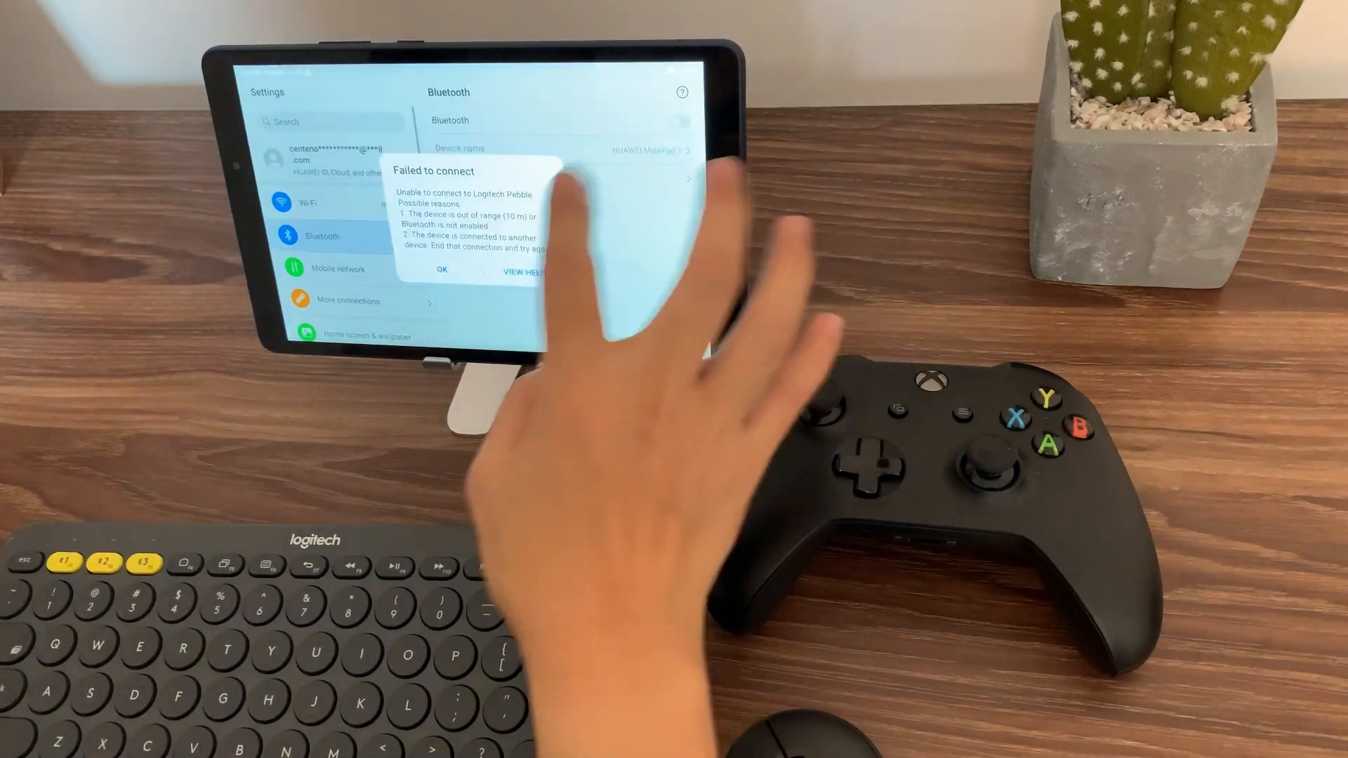
click(439, 270)
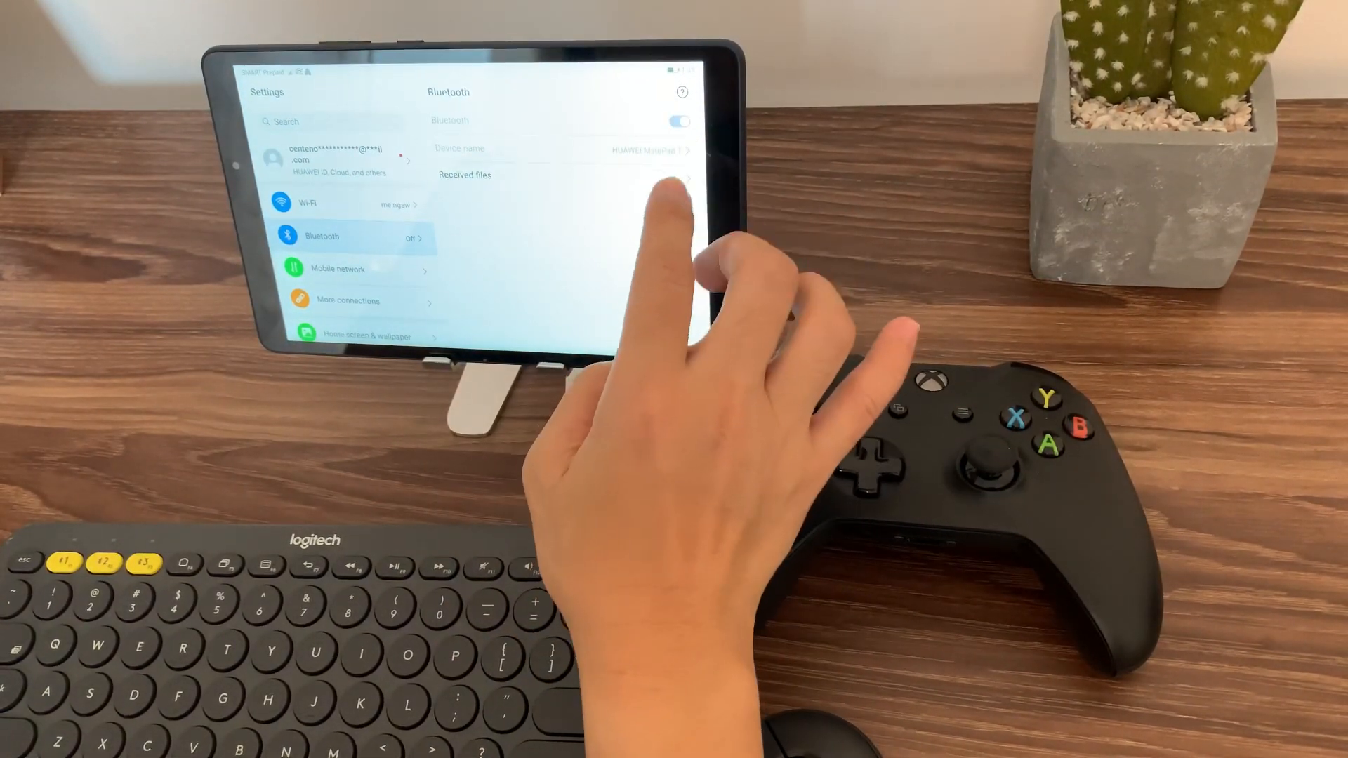
click(678, 121)
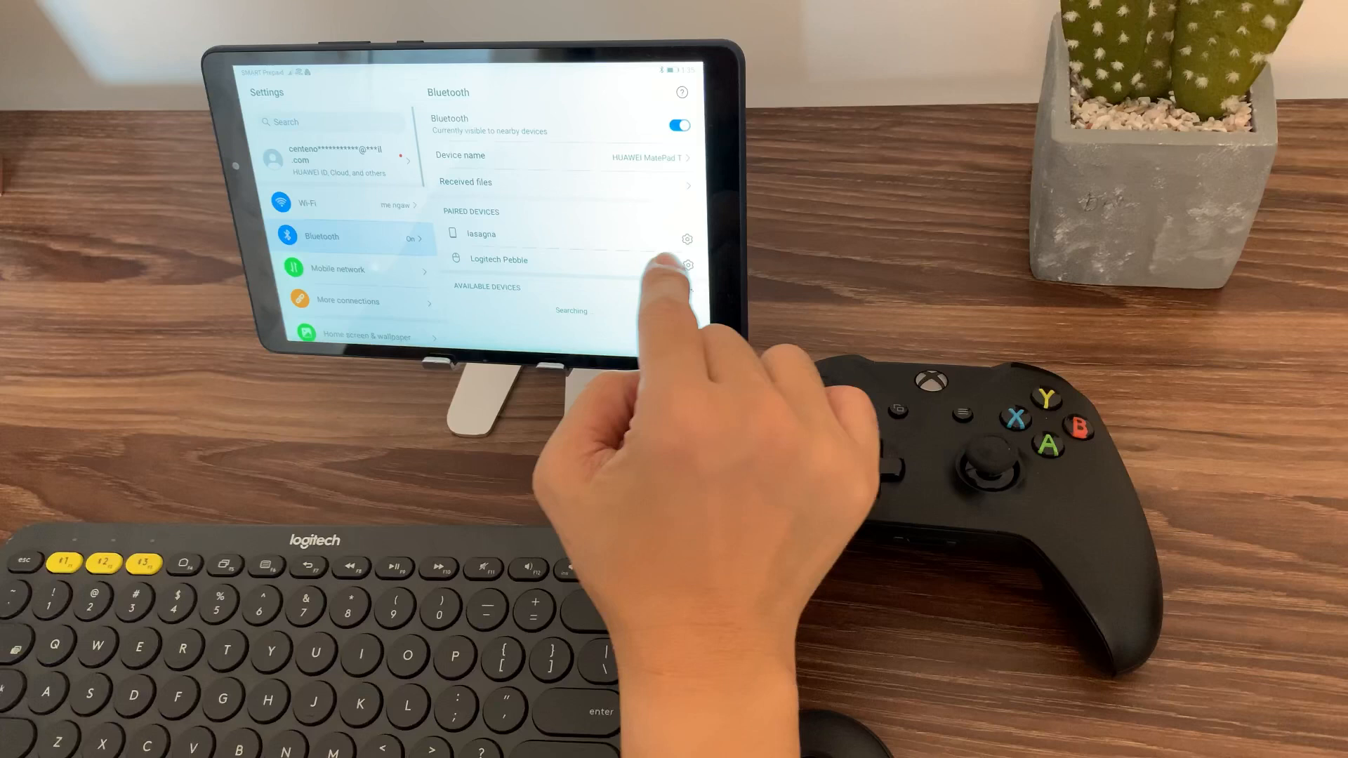
click(687, 265)
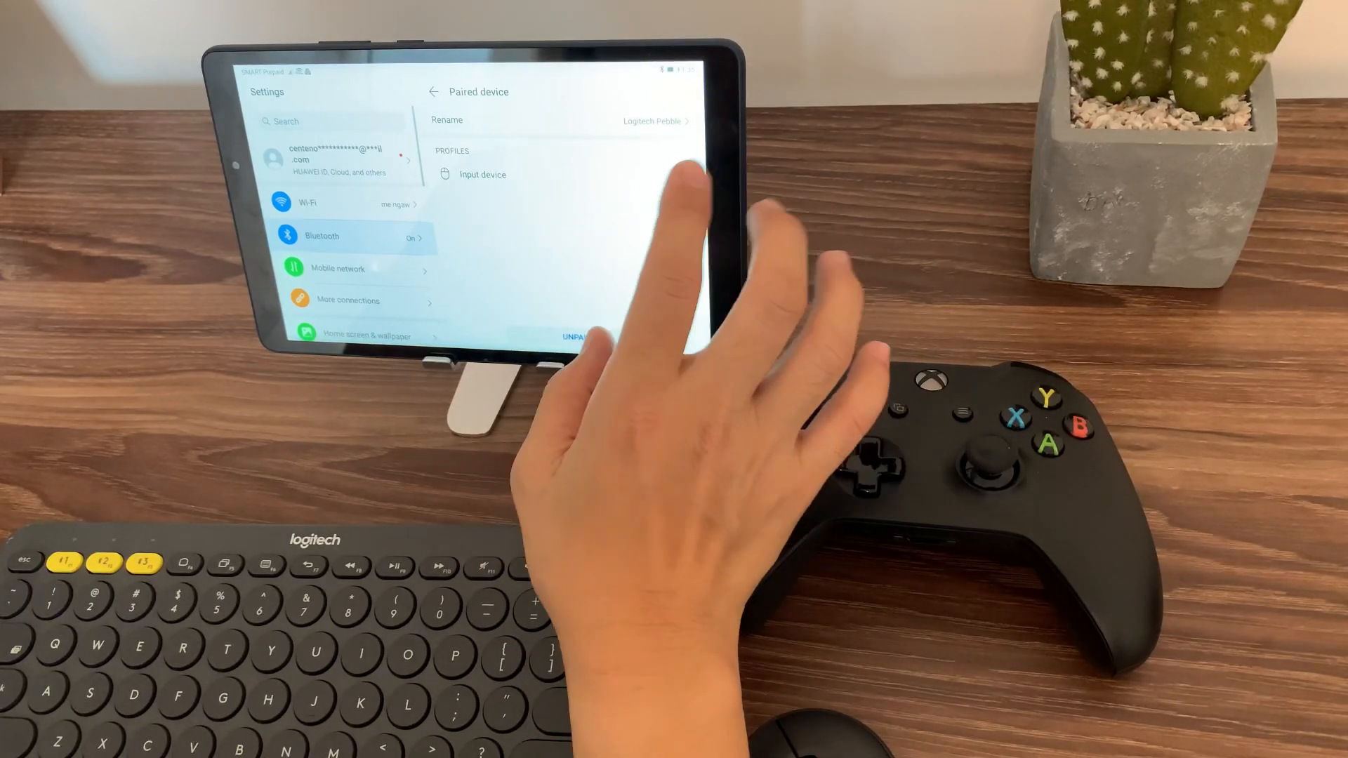
click(431, 93)
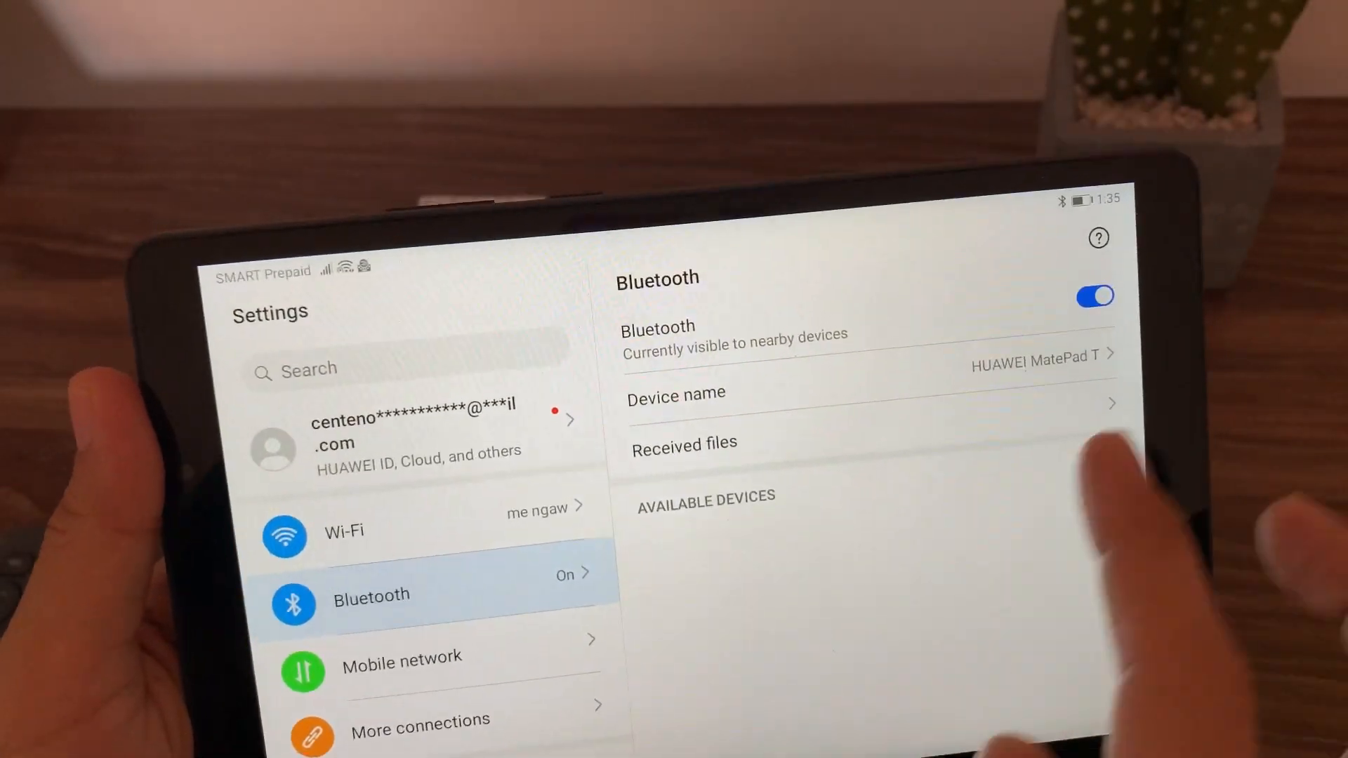
- Toggle Bluetooth off and on so Logitech Pebble and fenix 5s appear as available
click(1095, 297)
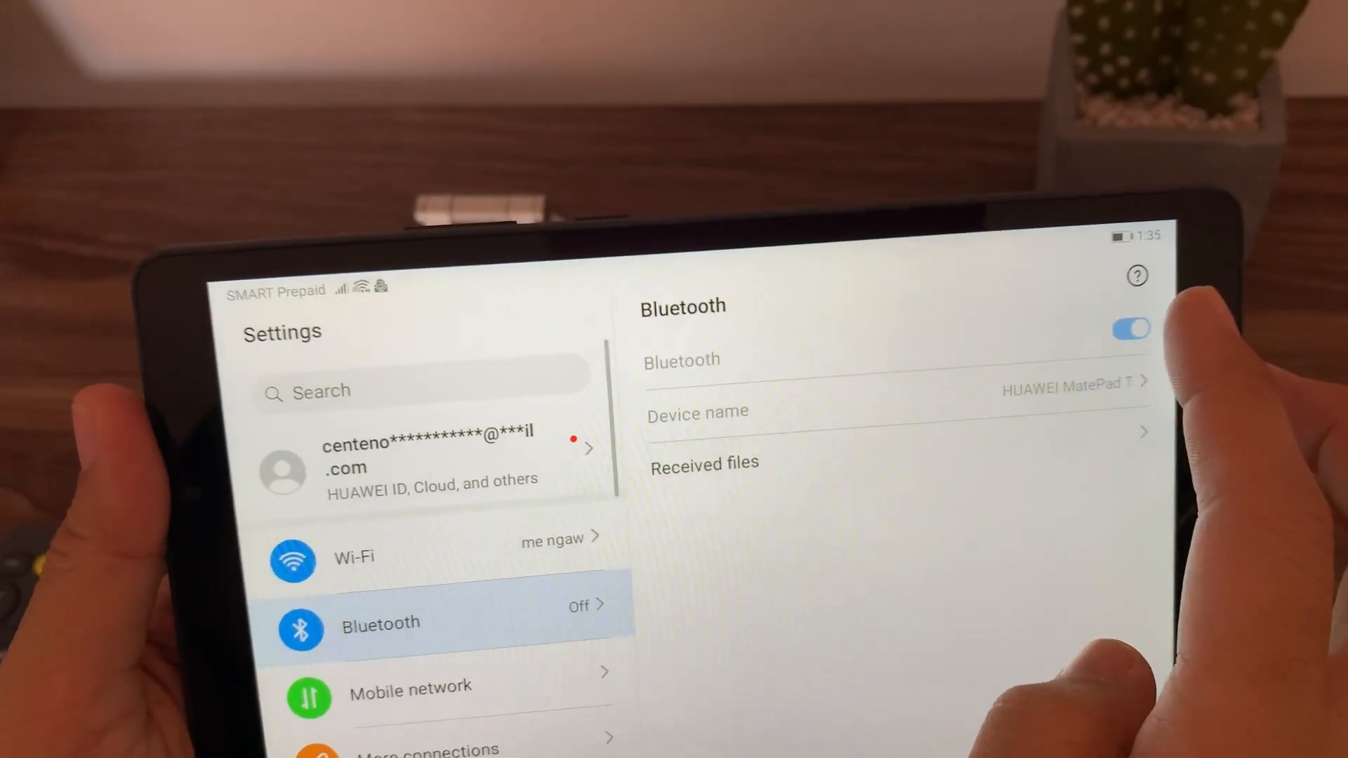
click(1130, 329)
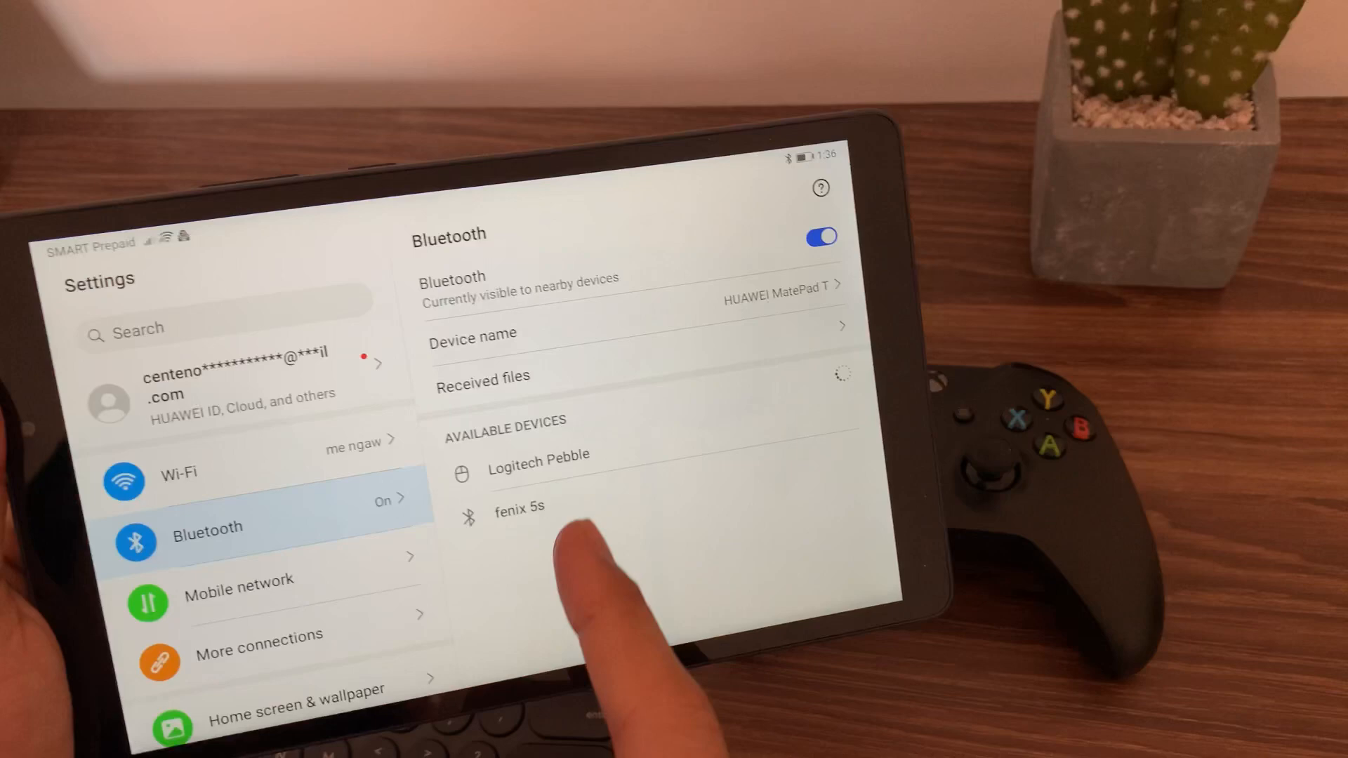
- Pair the Logitech Pebble from the Available devices list
click(539, 455)
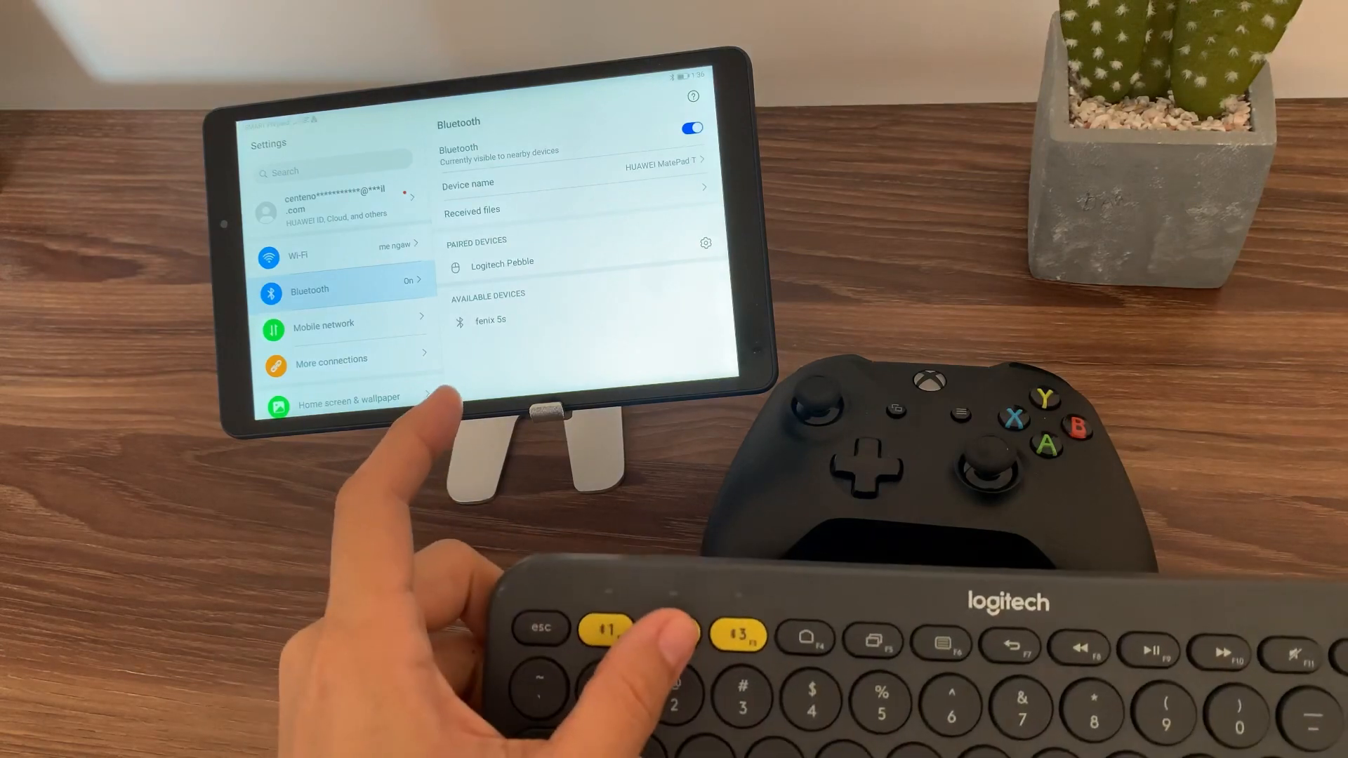
- Exit Settings and return to the home screen
click(666, 646)
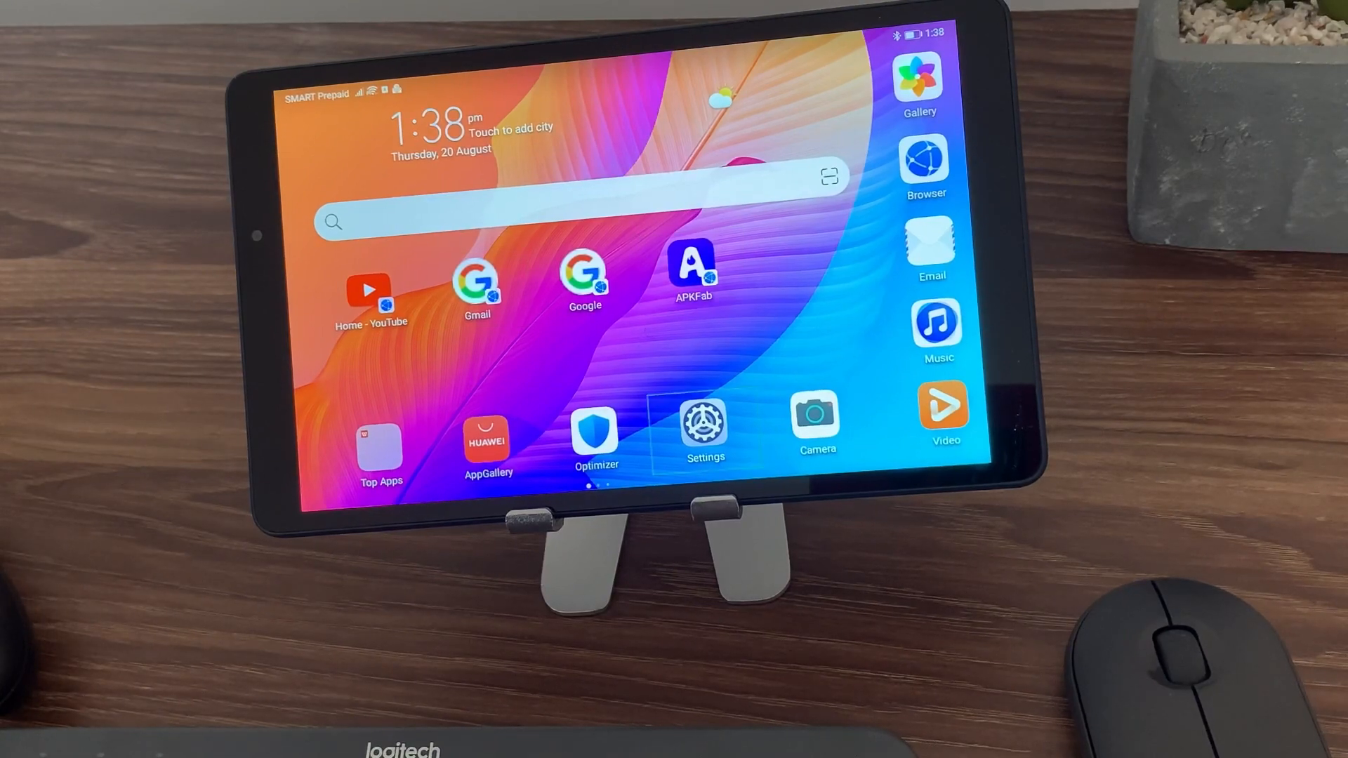
- Swipe to the second home page, dismiss the Tips notice and launch Gmail
scroll(left, 3)
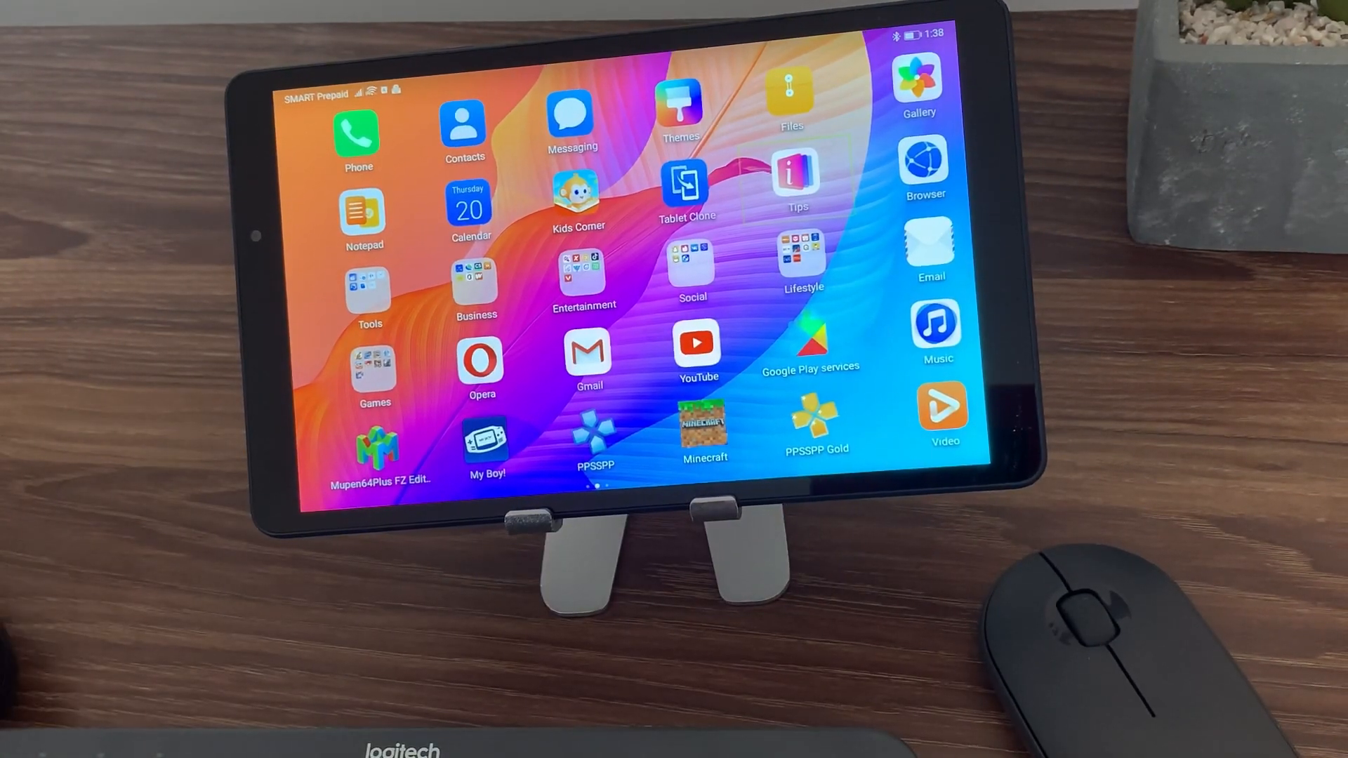
click(796, 171)
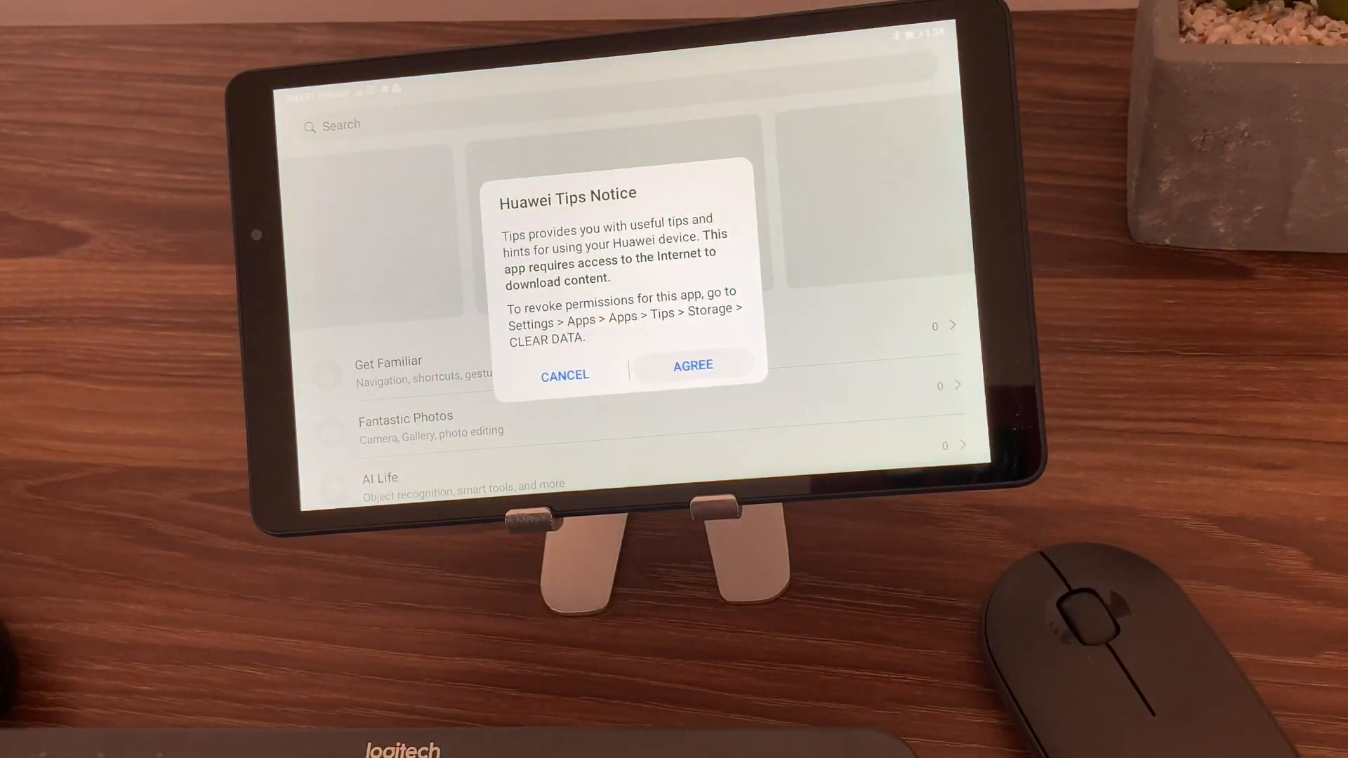
click(692, 365)
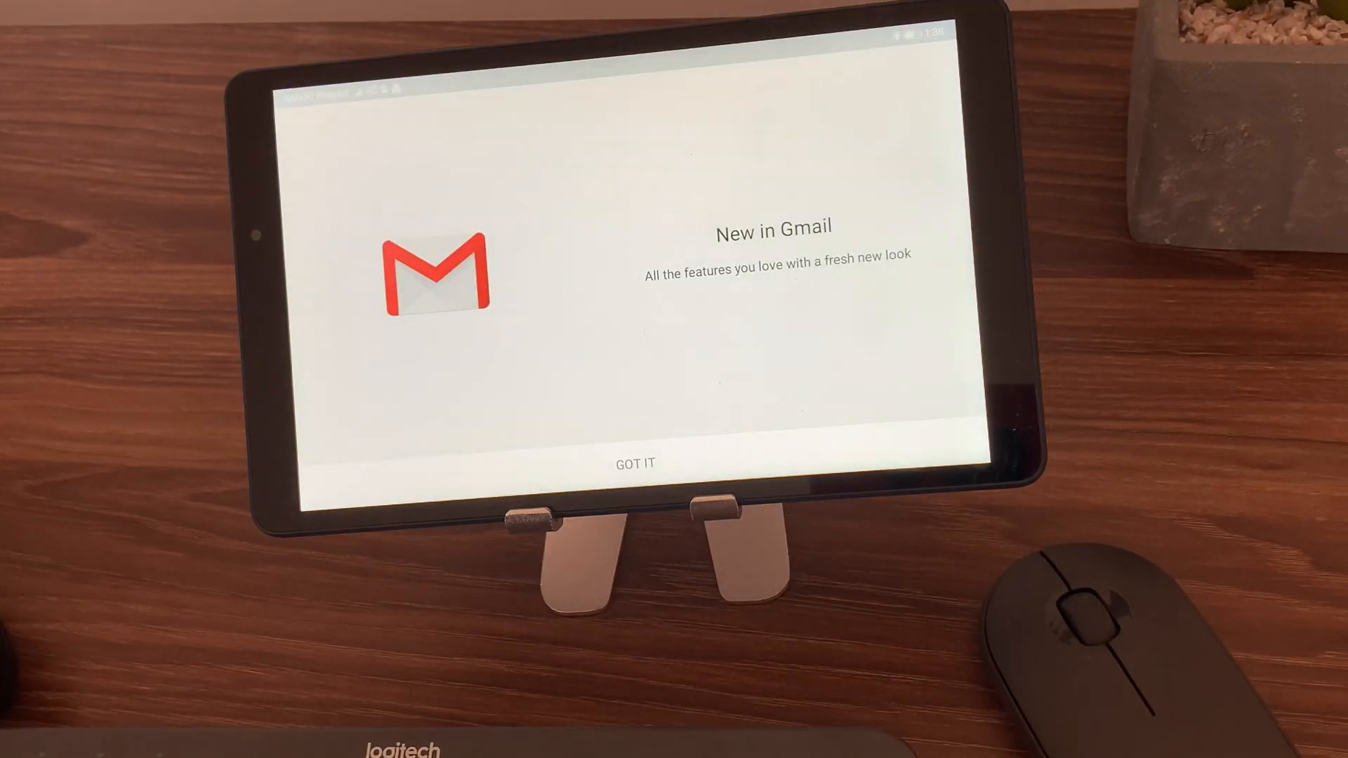
- Accept the 'New in Gmail' welcome with GOT IT and go back Home
click(635, 463)
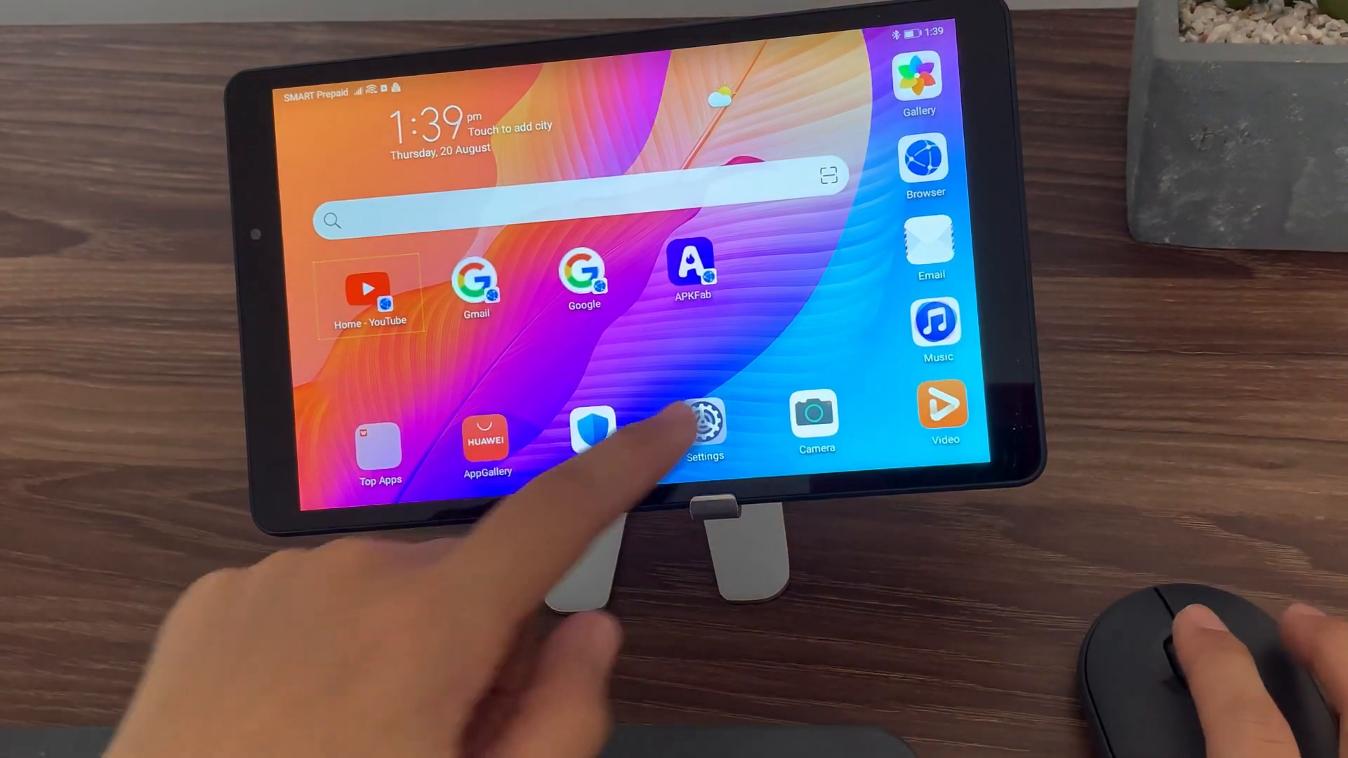
- Reconnect the Xbox Wireless Controller, then unpair Keyboard K380 from its device page
click(705, 421)
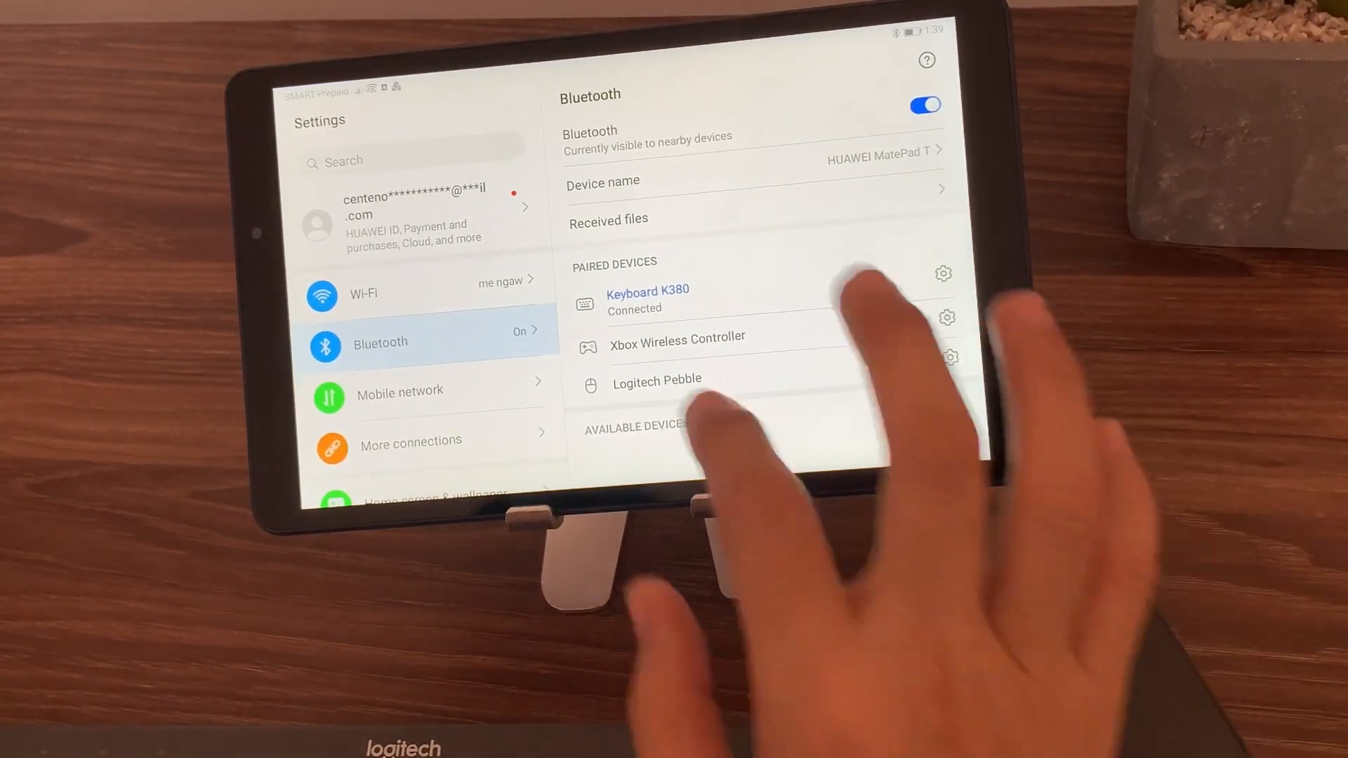
click(677, 340)
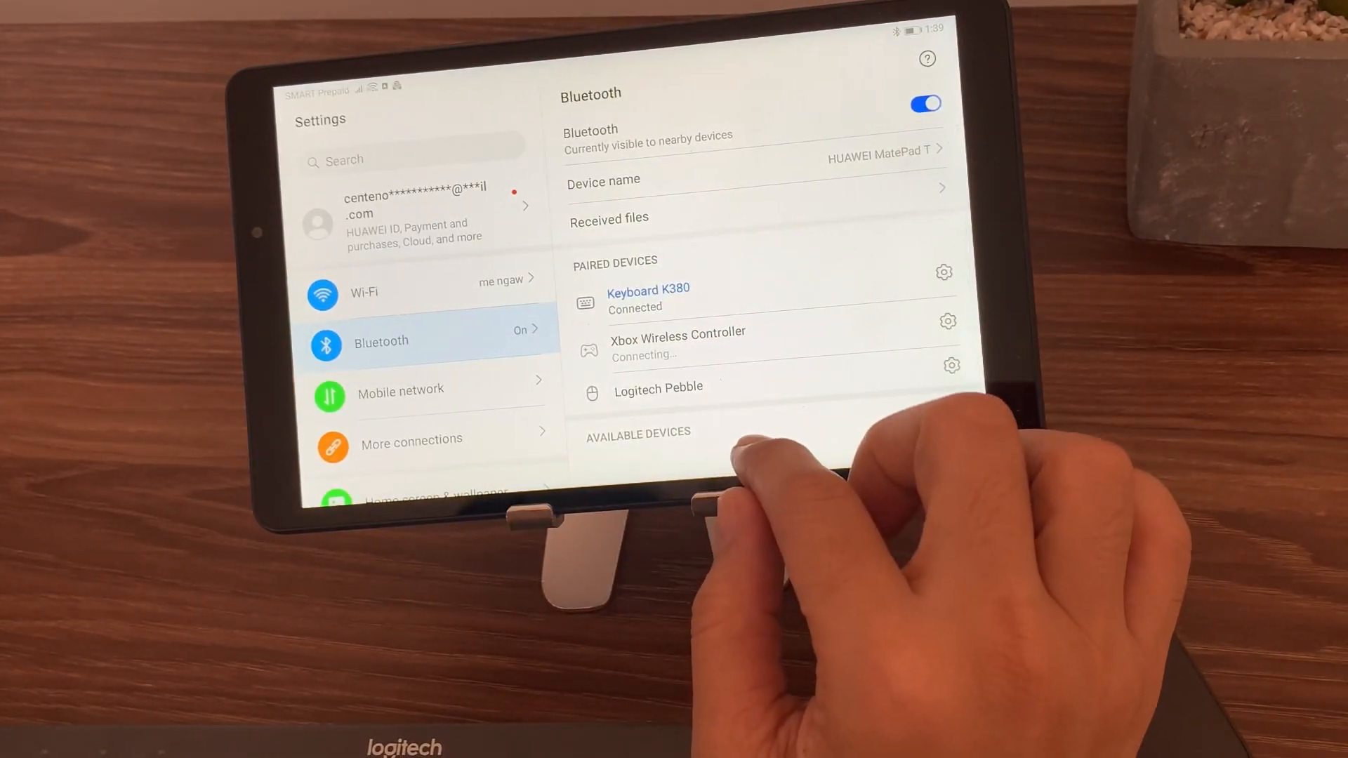
click(943, 273)
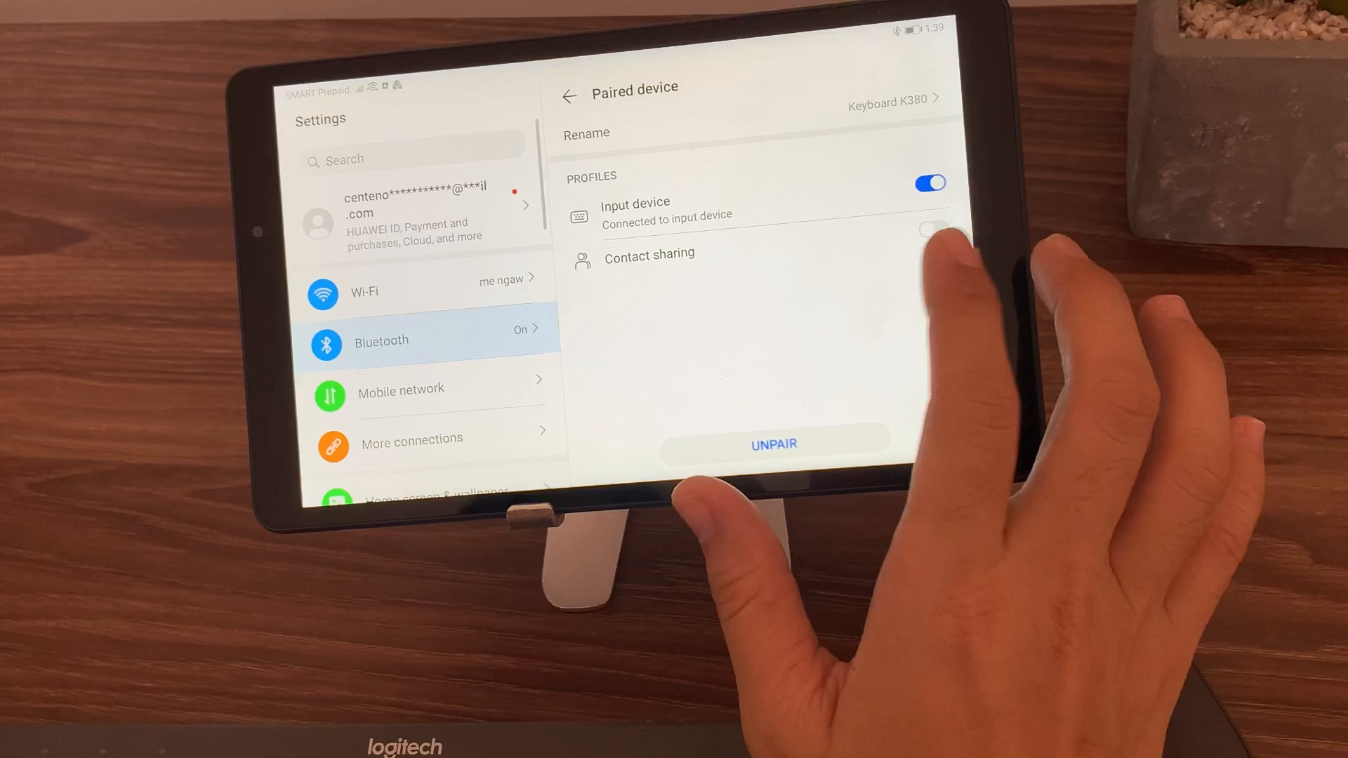
click(568, 95)
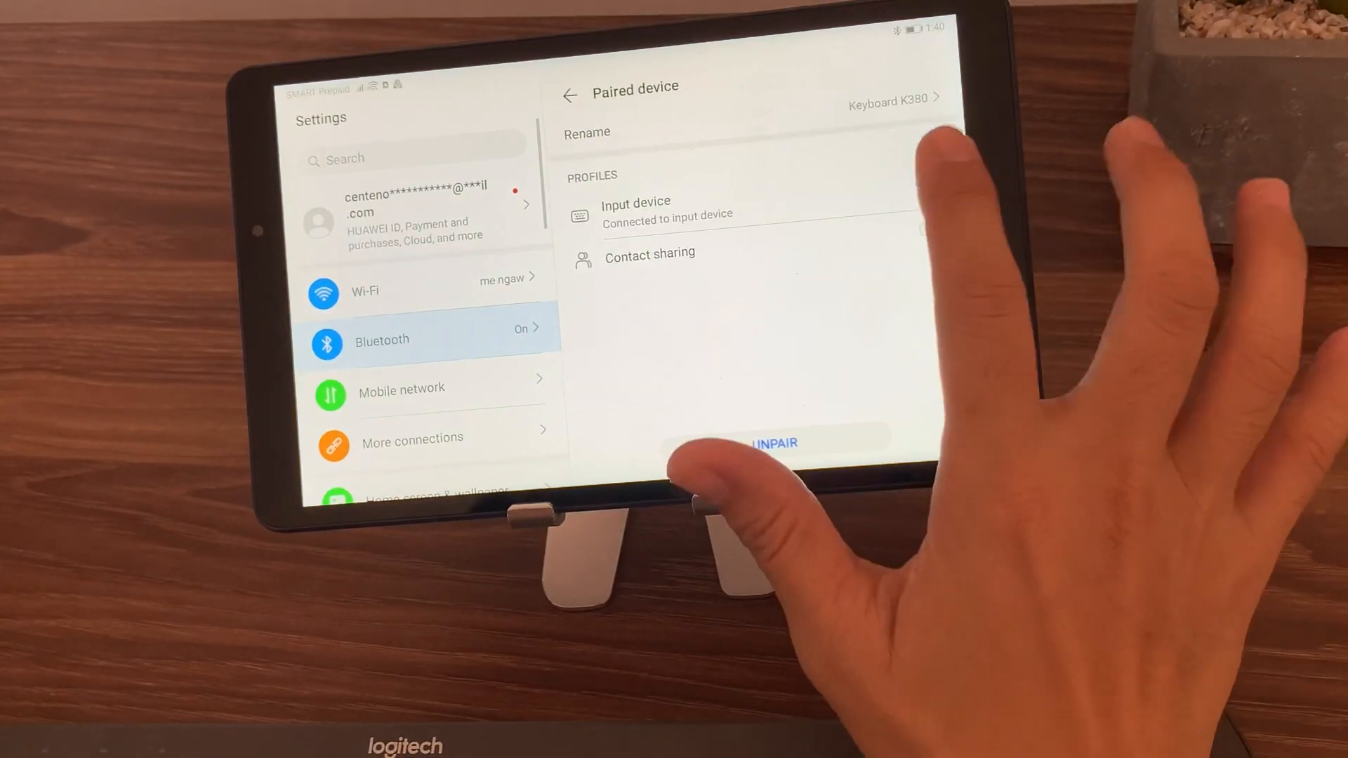
click(568, 94)
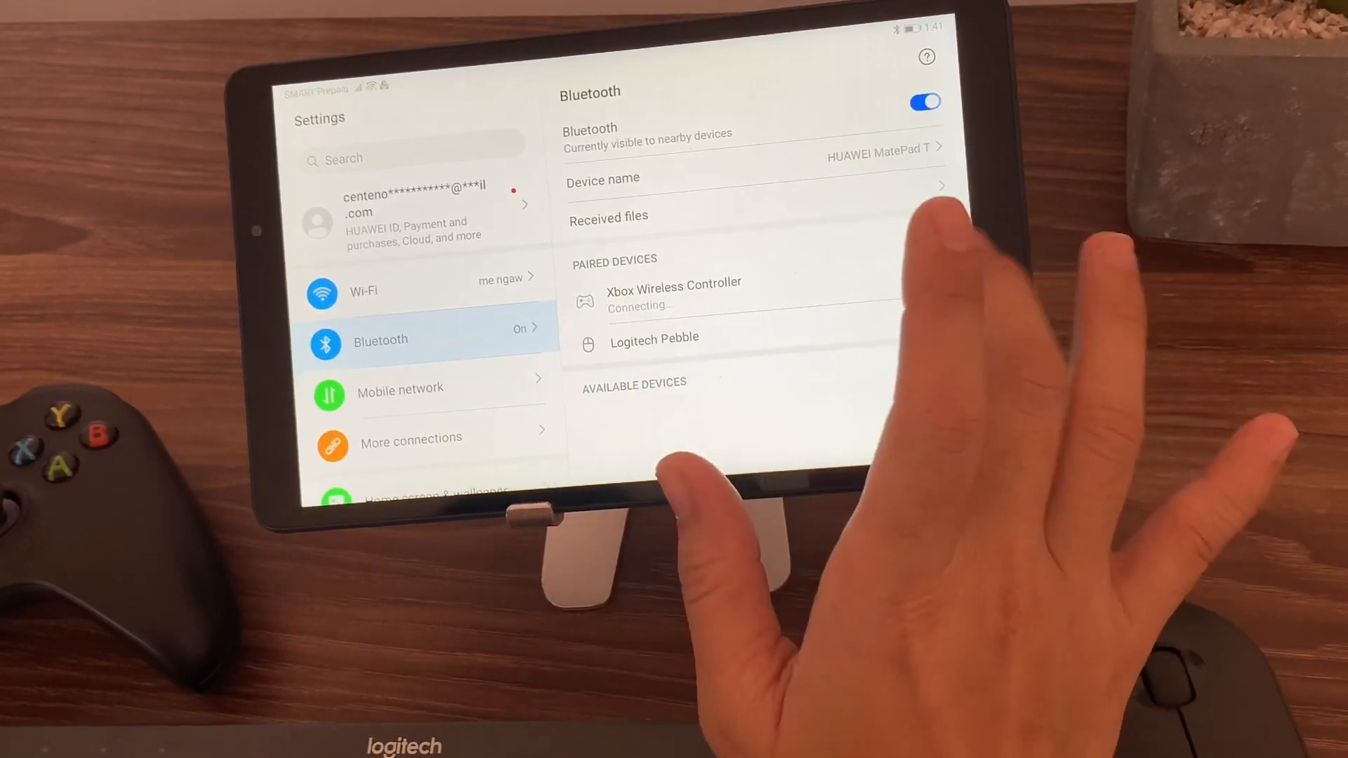
- Toggle Bluetooth off and on, pair the Logitech Pebble and return Home
click(925, 101)
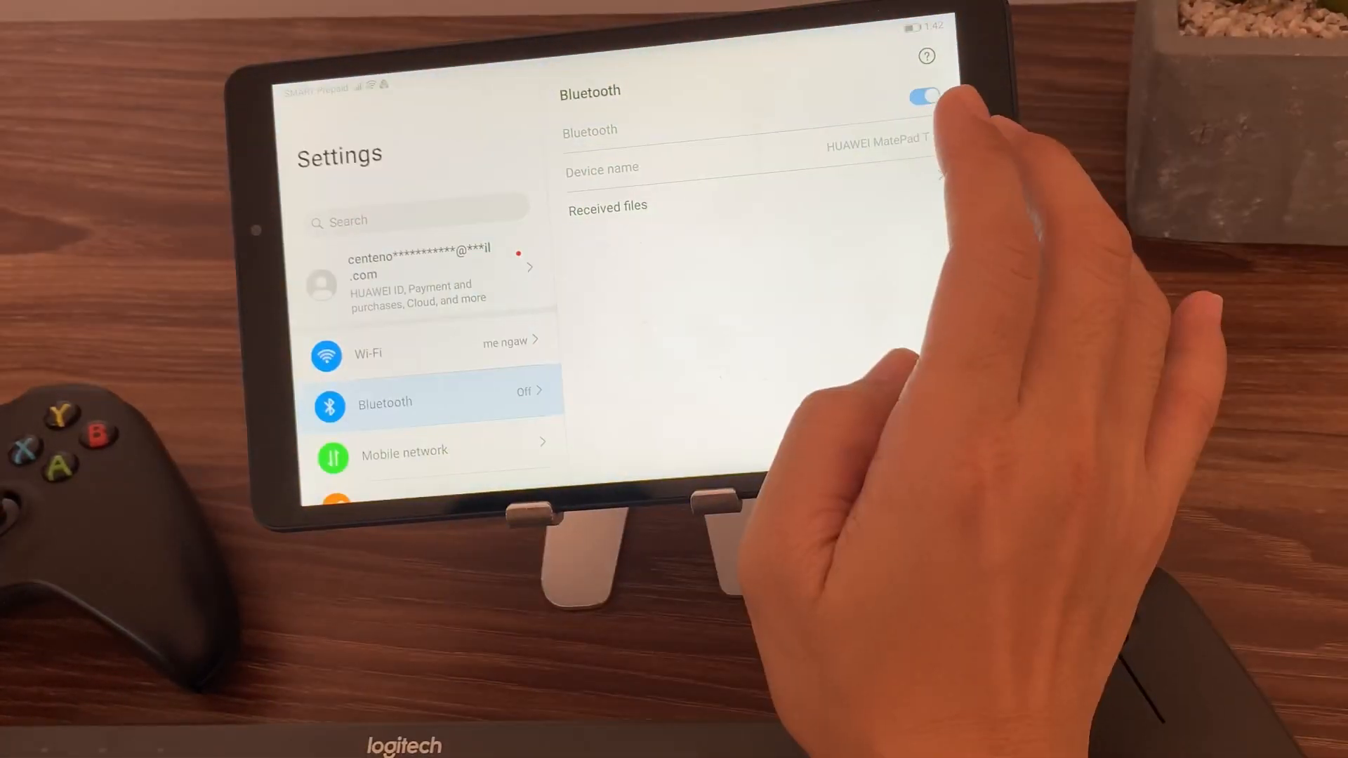
click(924, 98)
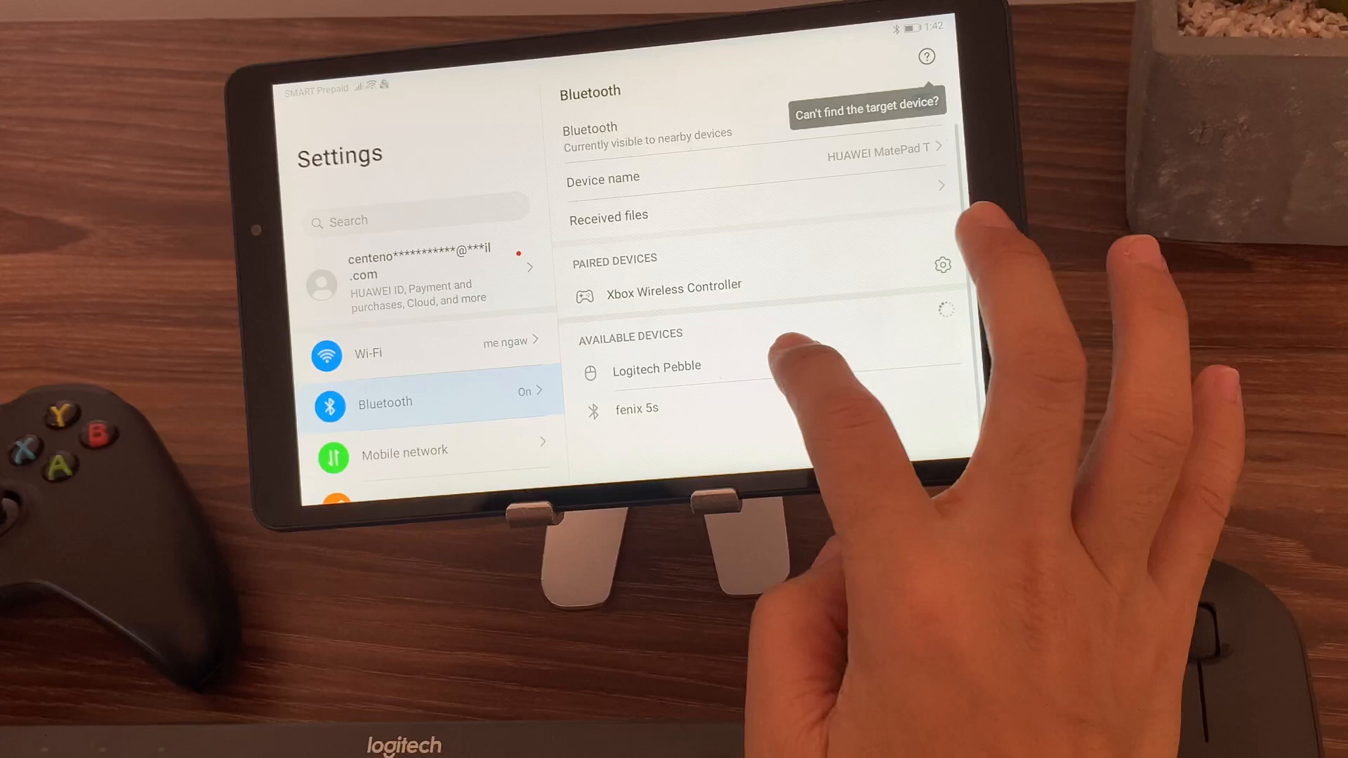
click(656, 368)
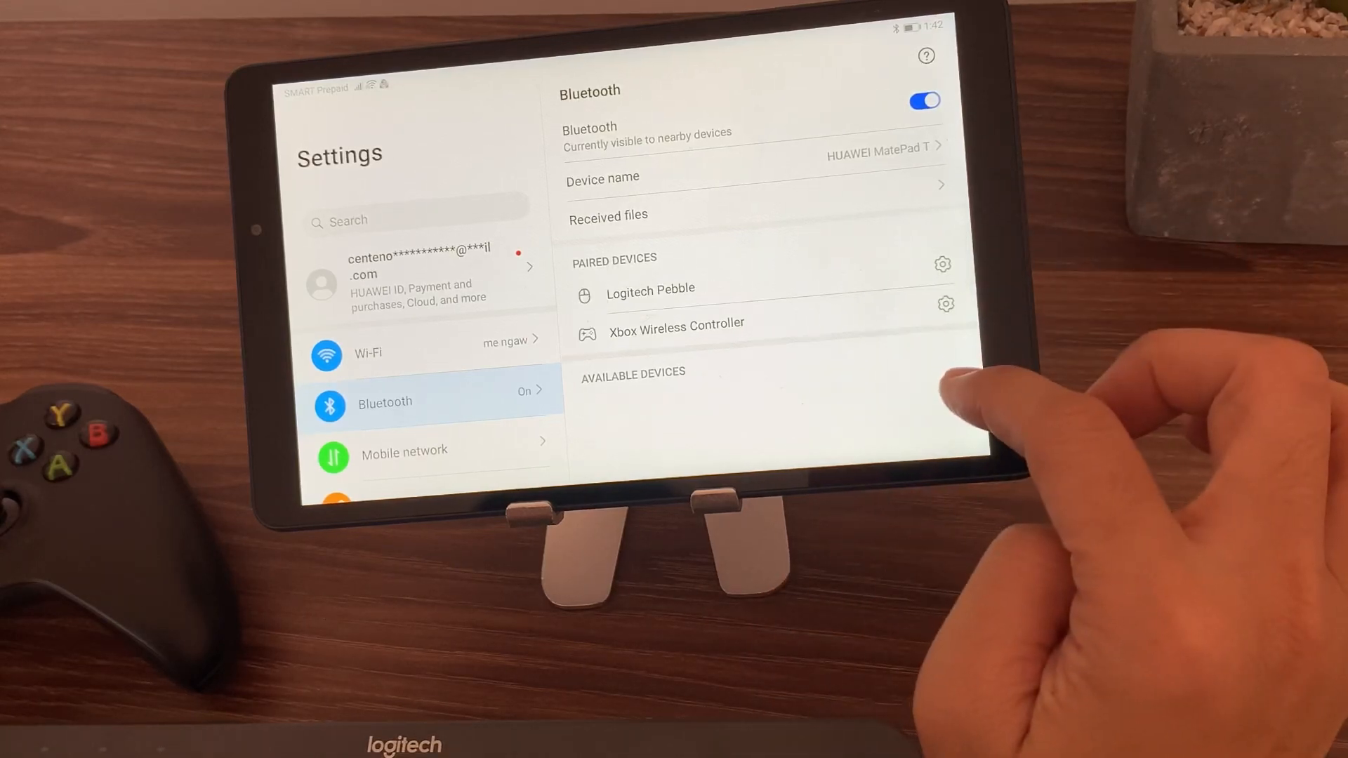
click(650, 290)
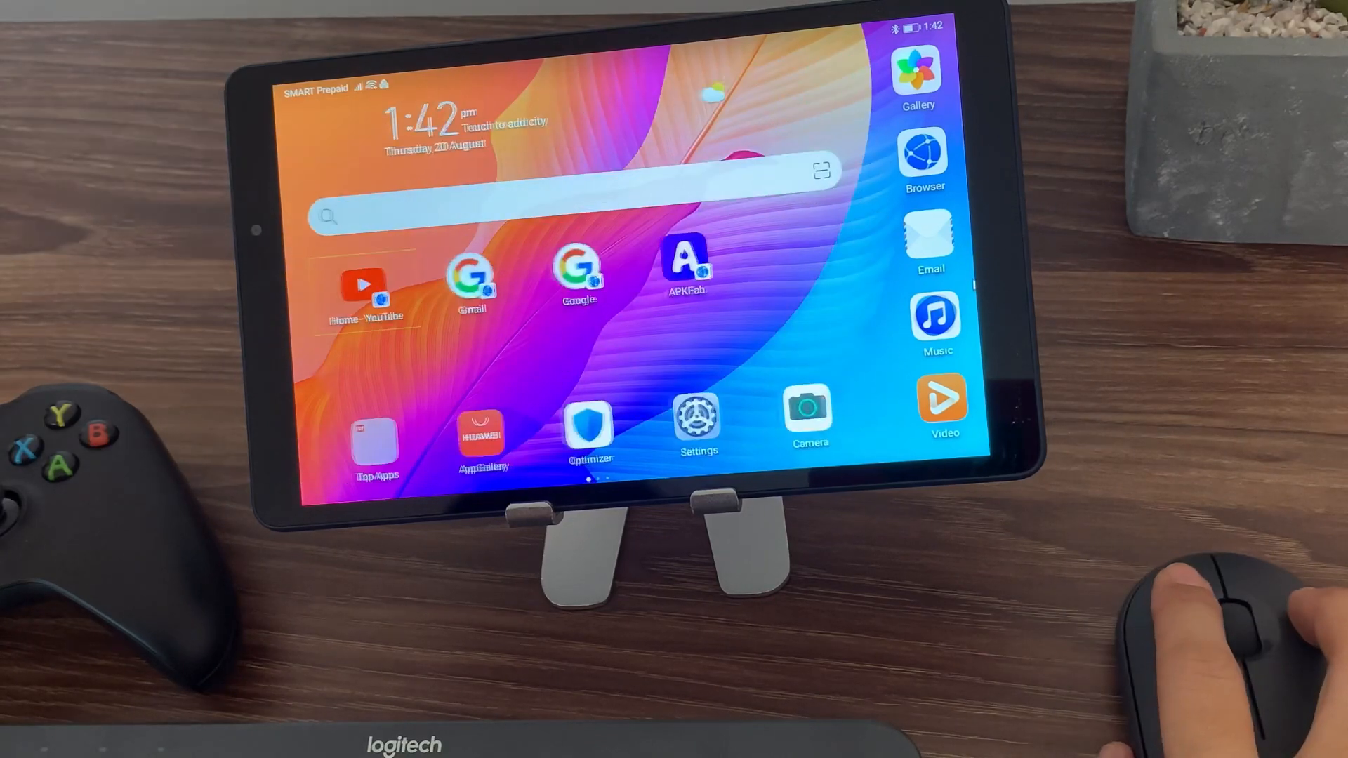
- Reopen Bluetooth settings and start pairing the Keyboard K380 listed by address
click(696, 417)
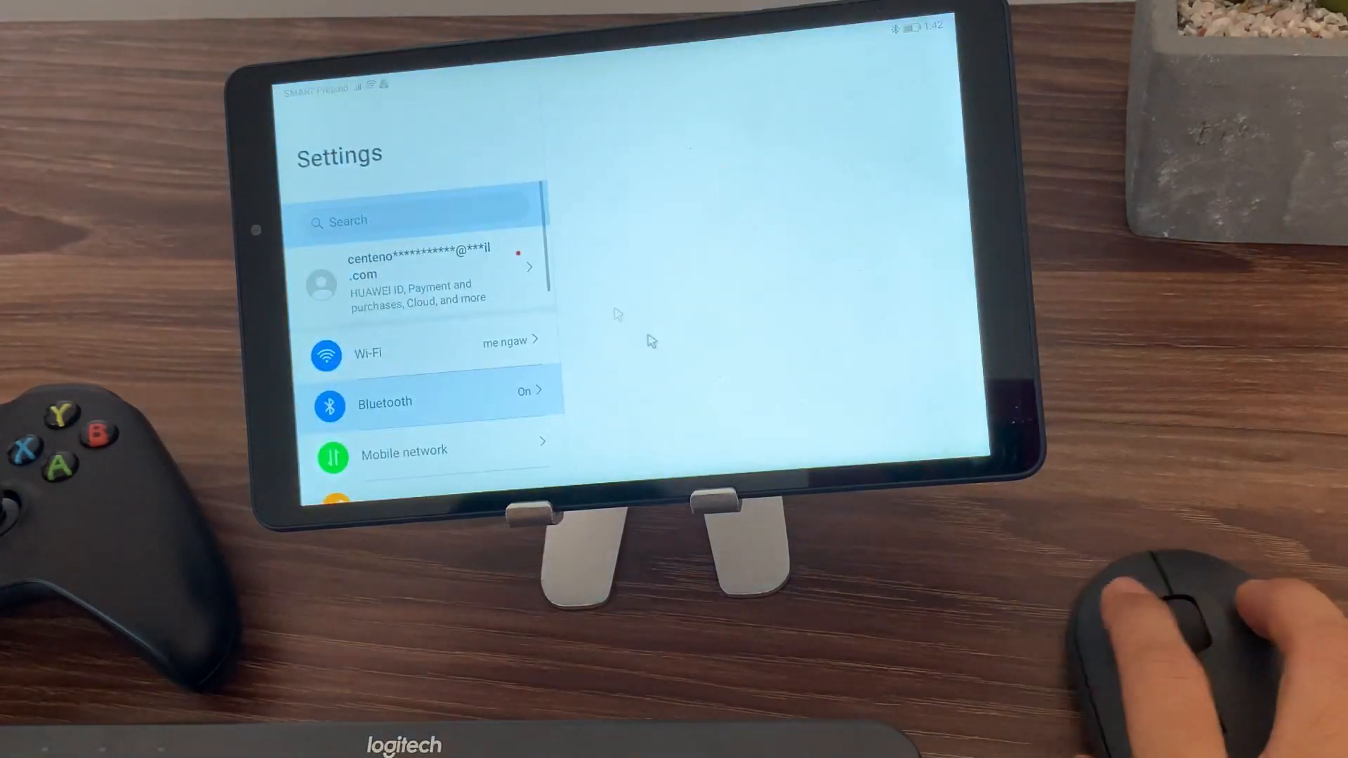
click(384, 403)
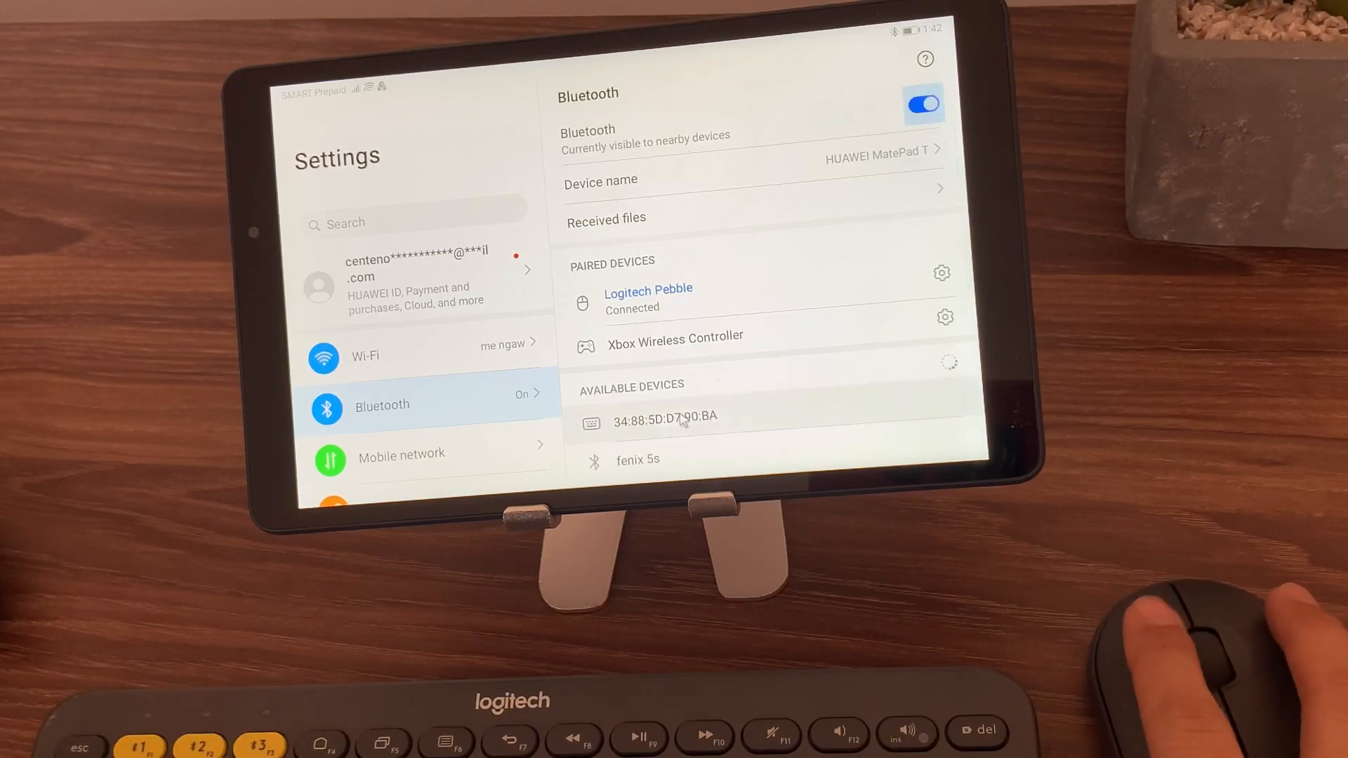
click(666, 417)
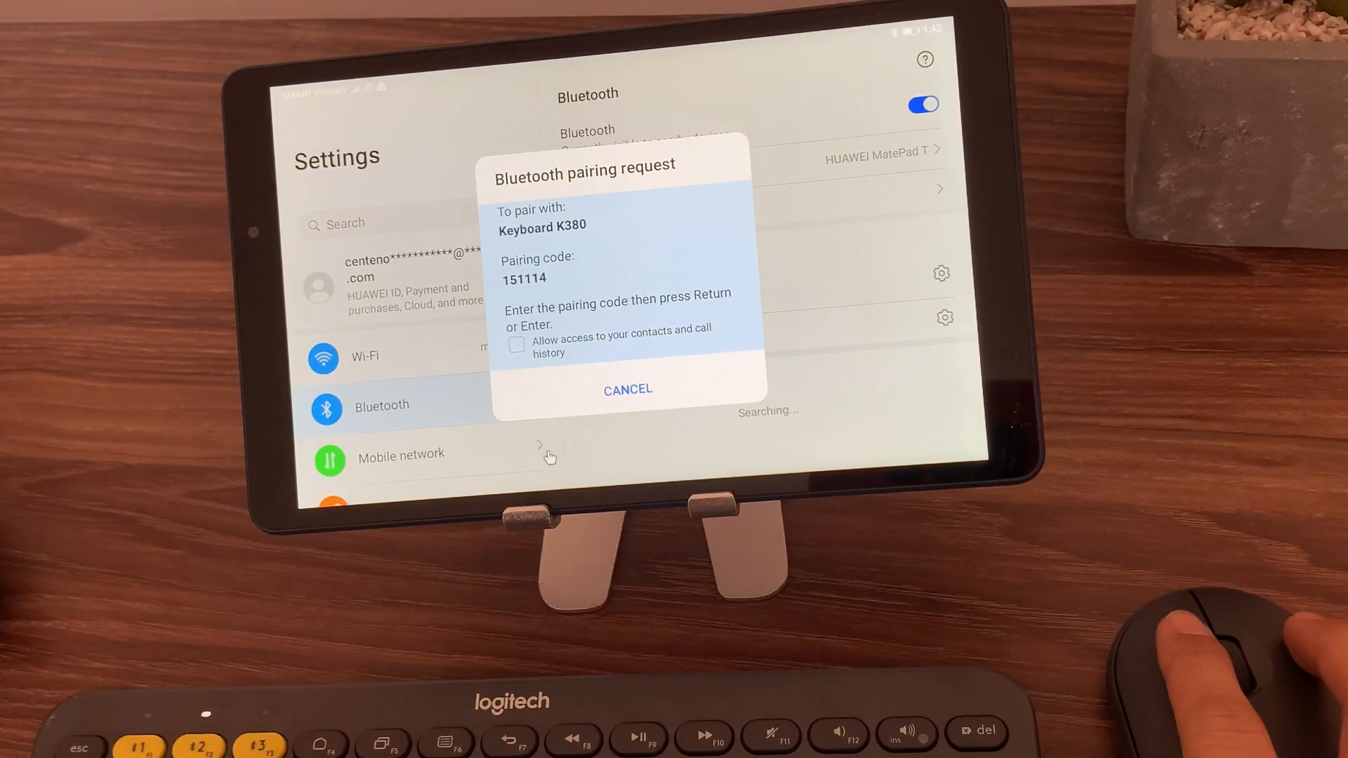
mouse_move(554, 468)
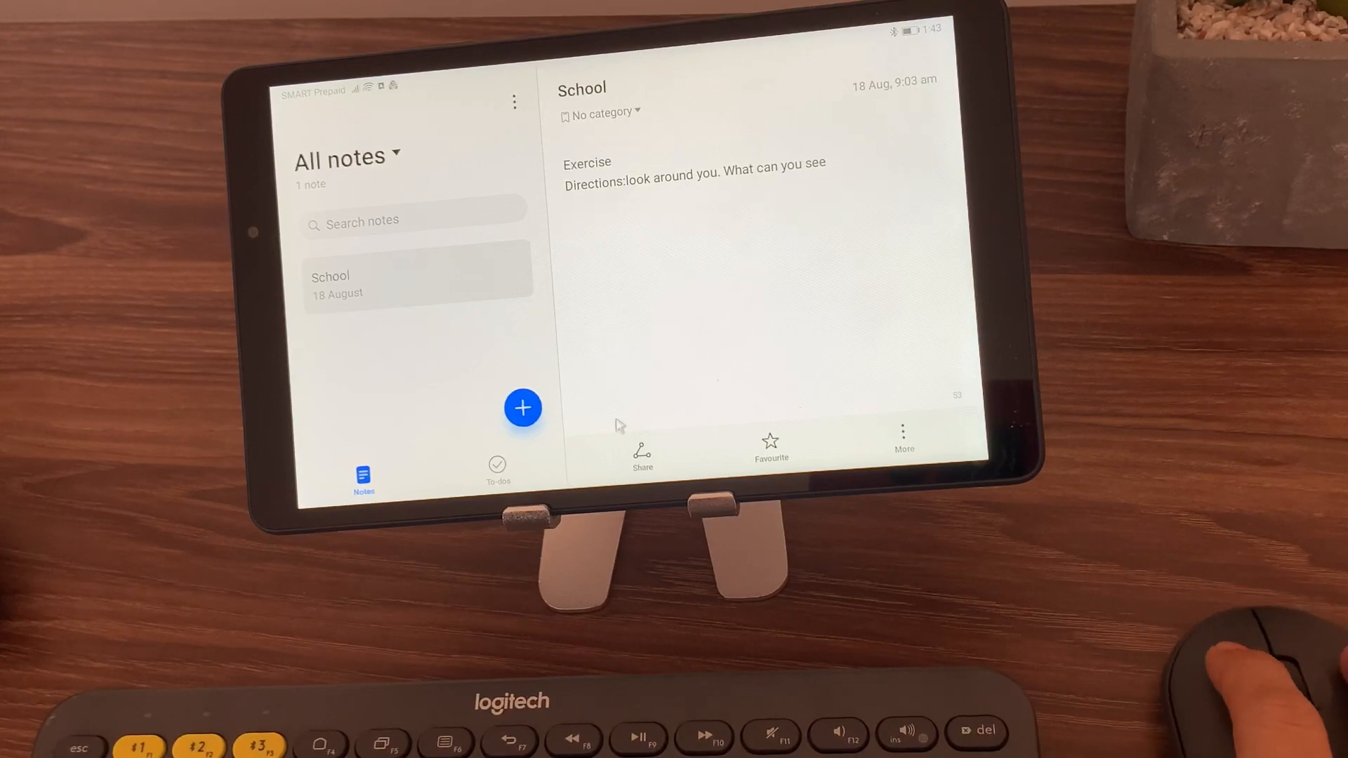
- Edit the School note to read "It works with mouse and keyboard together." using the K380 keyboard
click(522, 407)
text(It works with)
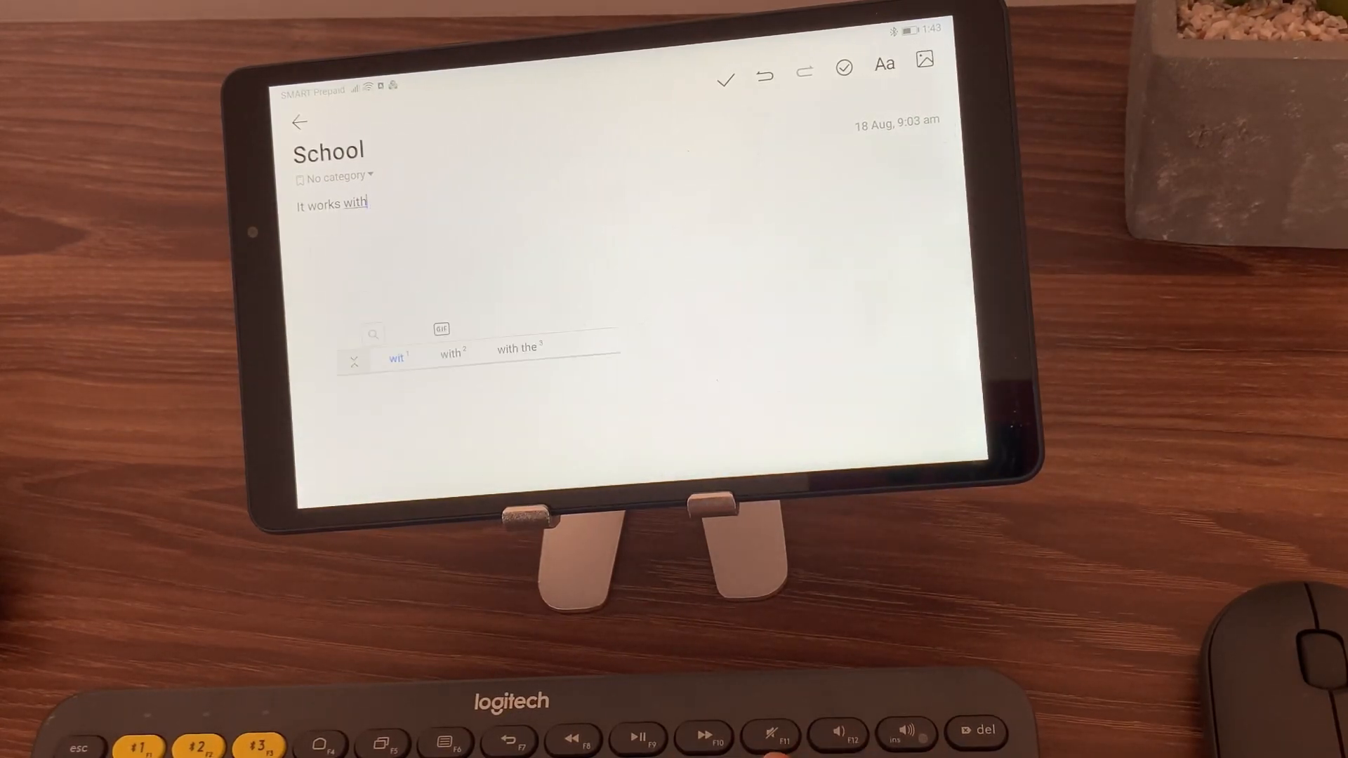
text(mpuse)
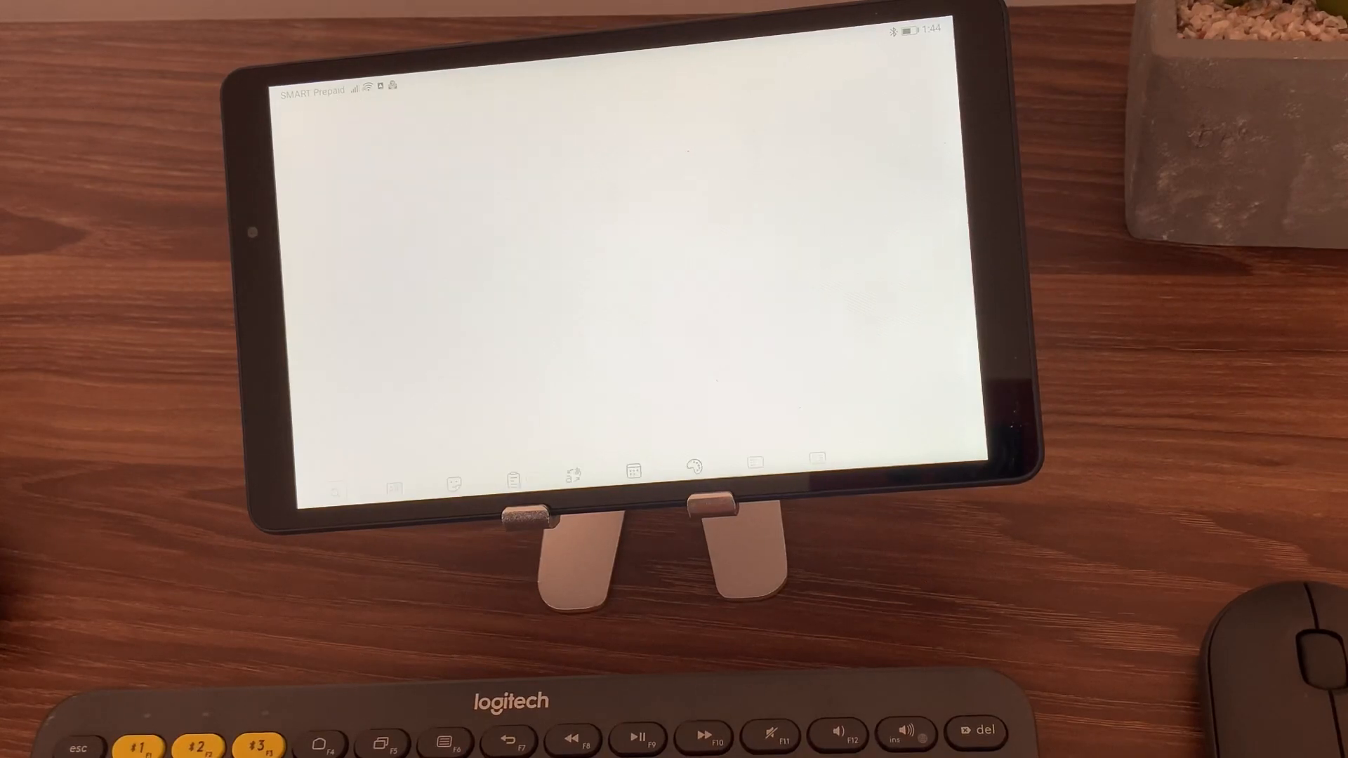
text(It works with mouse)
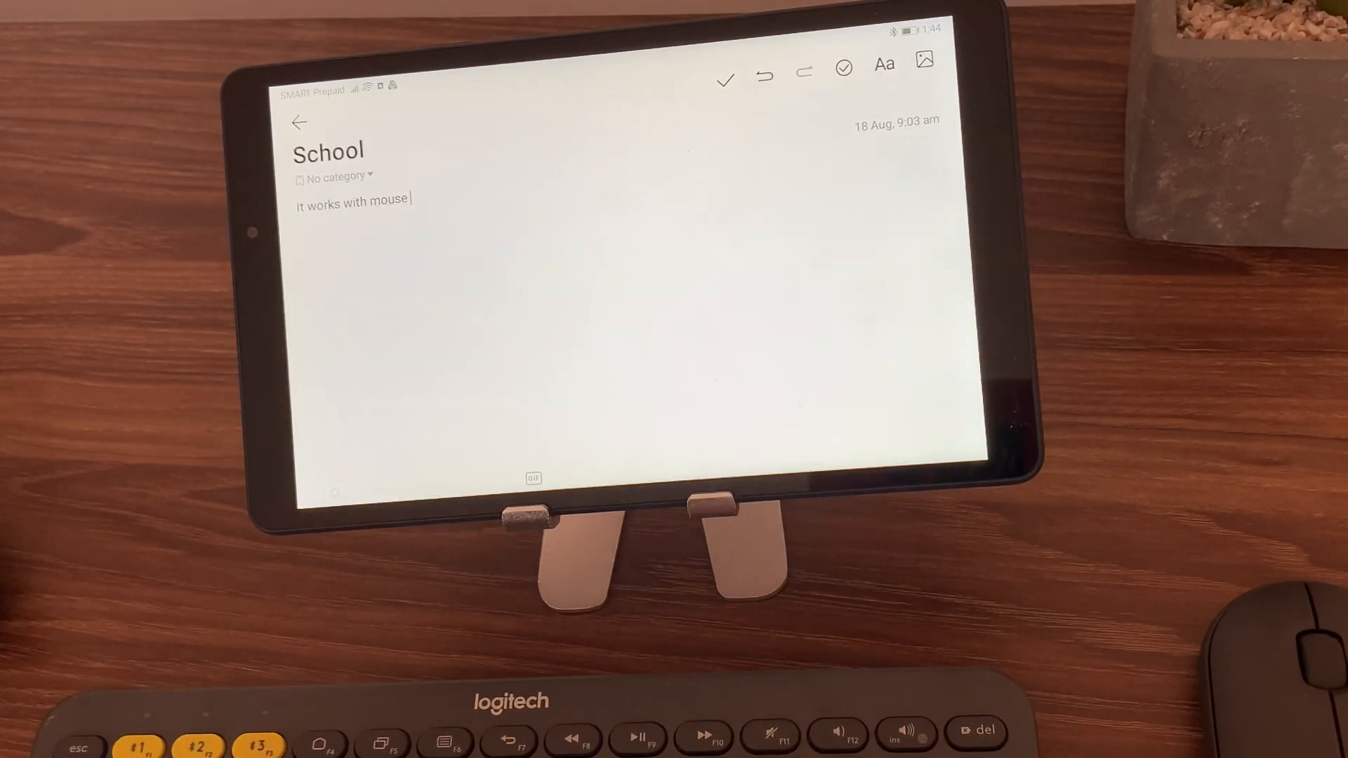
text(and)
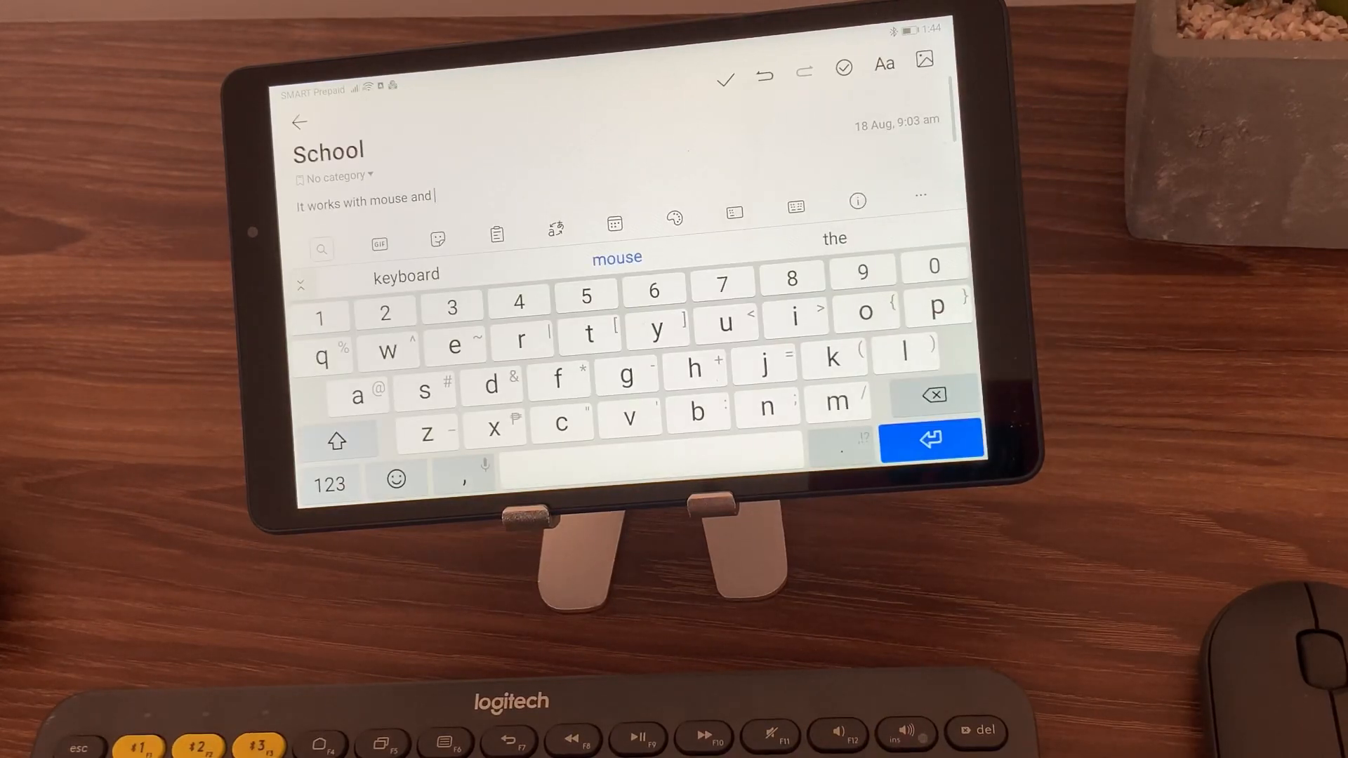
text(keyb)
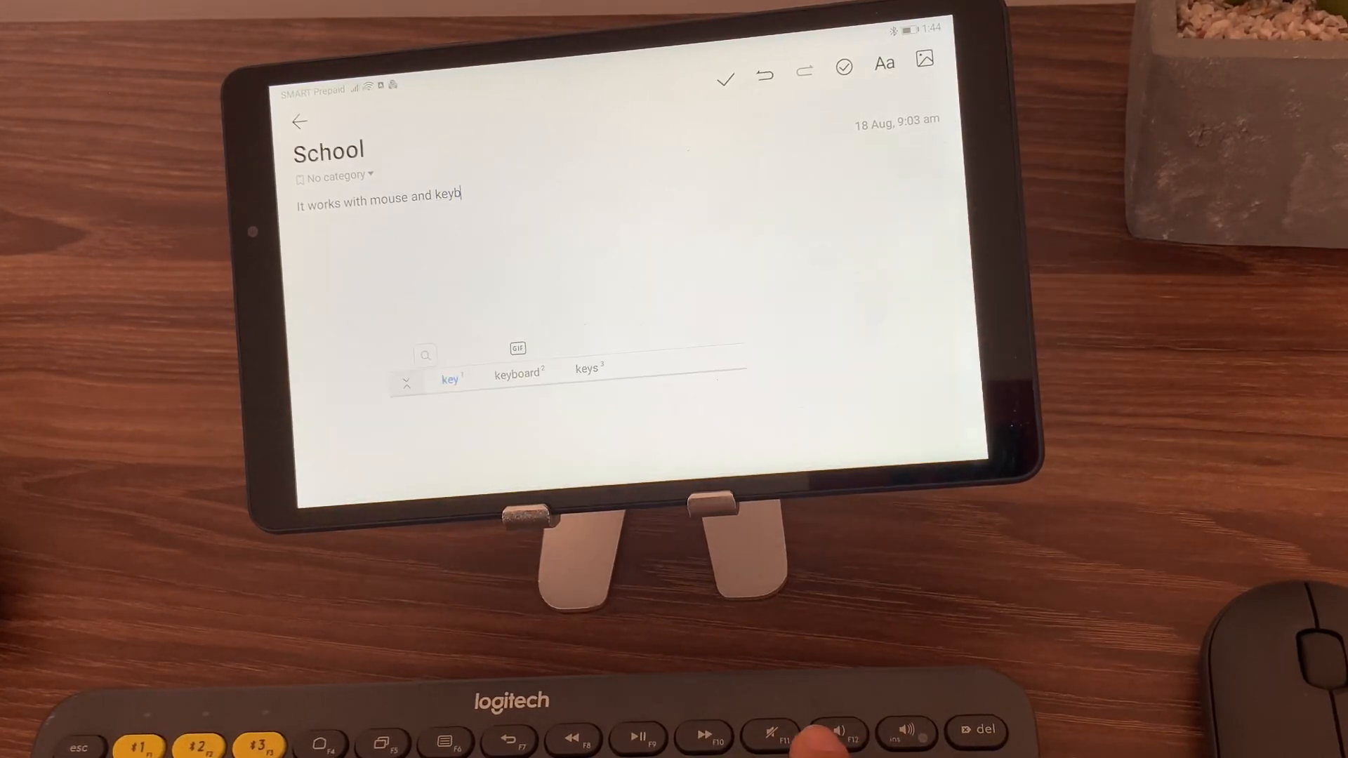
text(oard together..)
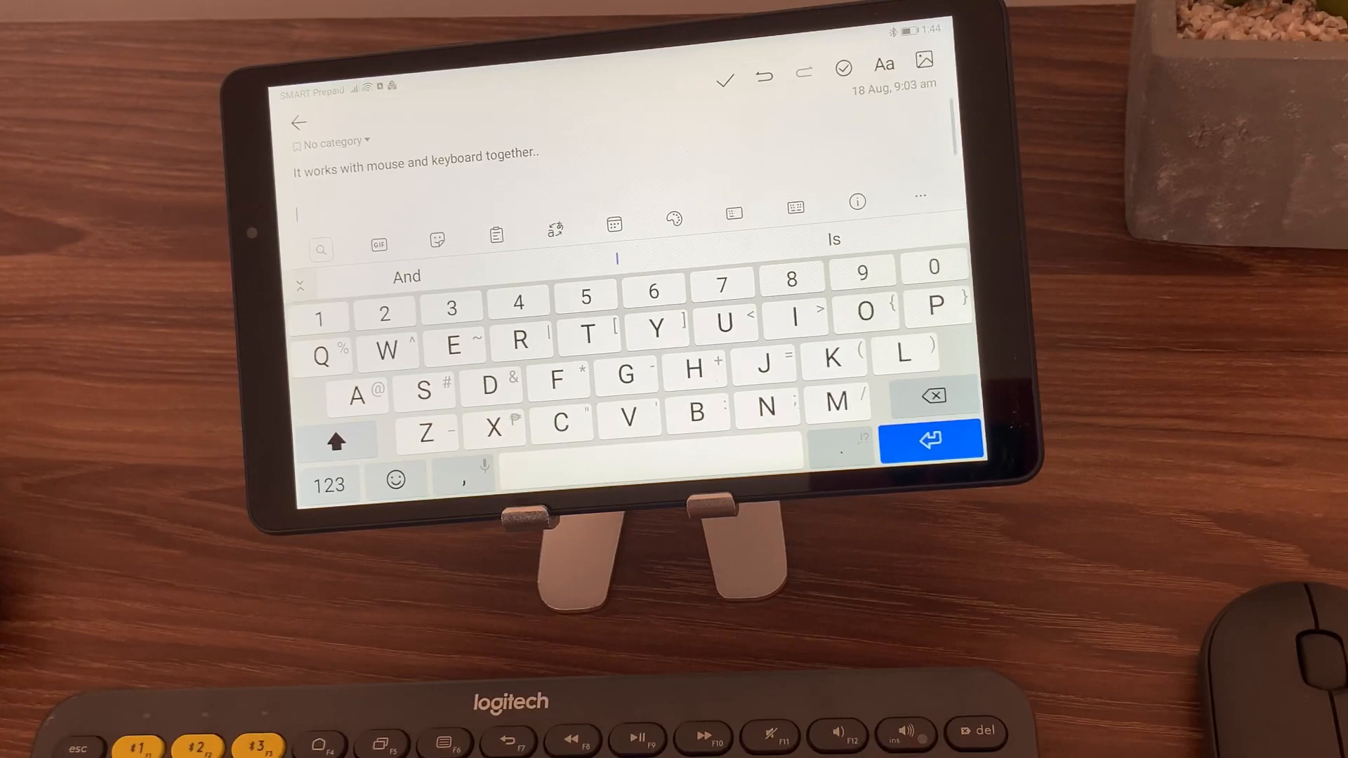
text(School)
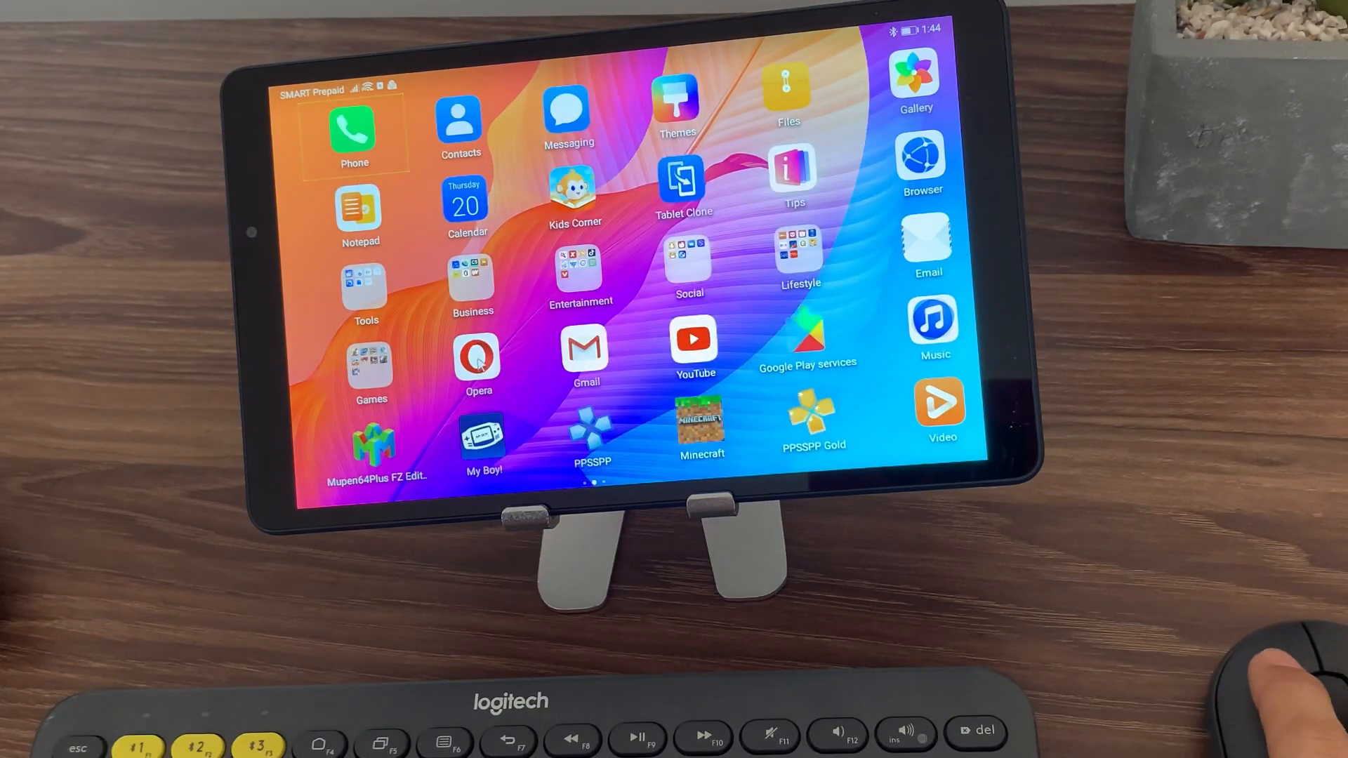
- Leave Notepad and launch the Opera browser to its Speed Dial
click(477, 356)
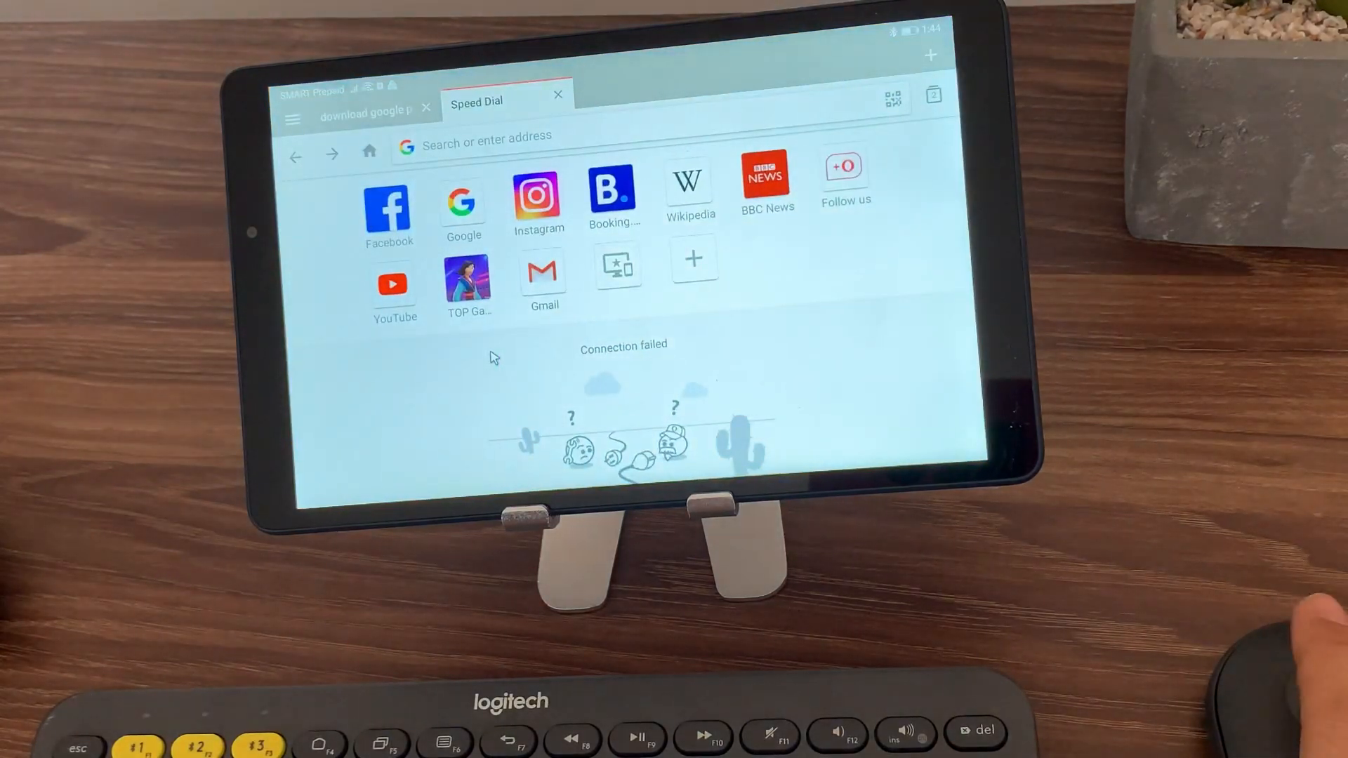